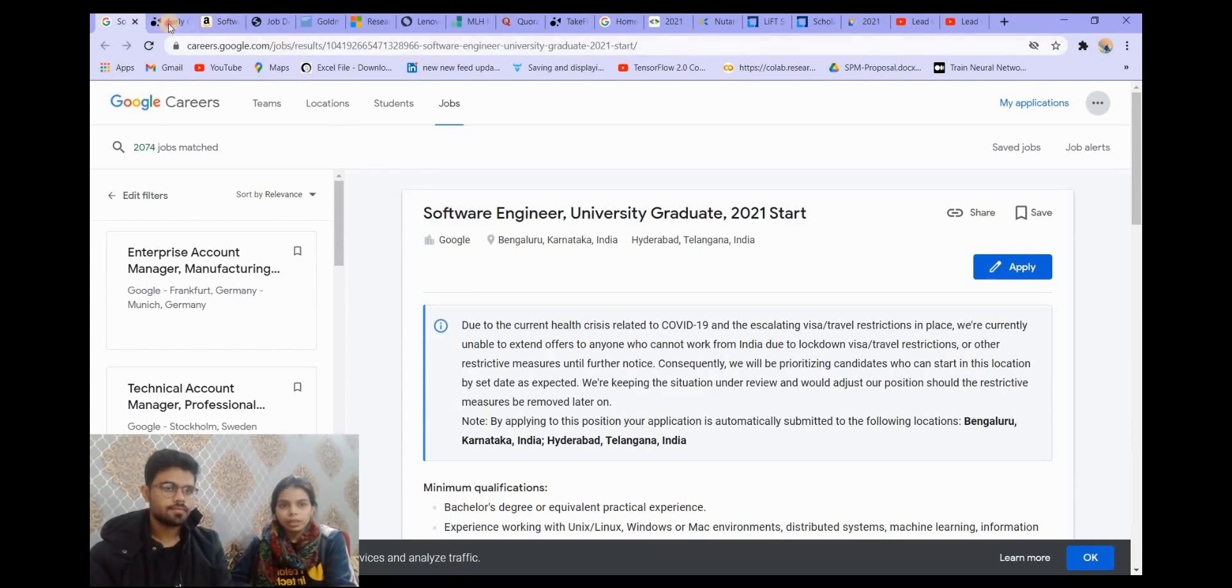
Step: Switch to Twitter's early career page and scroll down through it
{"action": "left_click", "coordinate": [168, 22]}
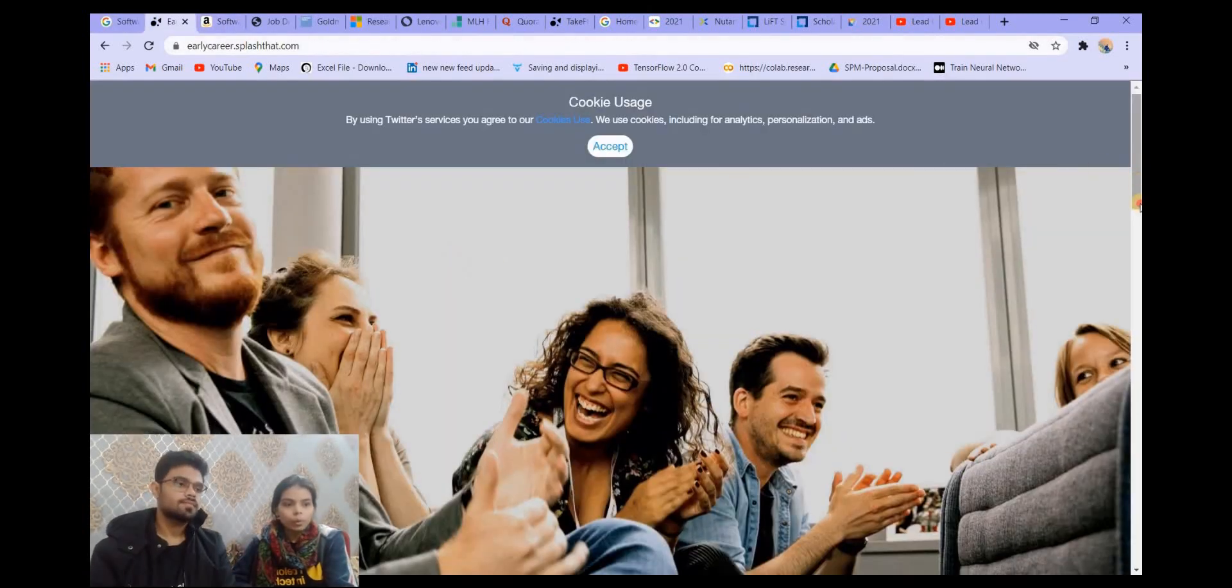
{"action": "scroll", "scroll_direction": "down", "scroll_amount": 3}
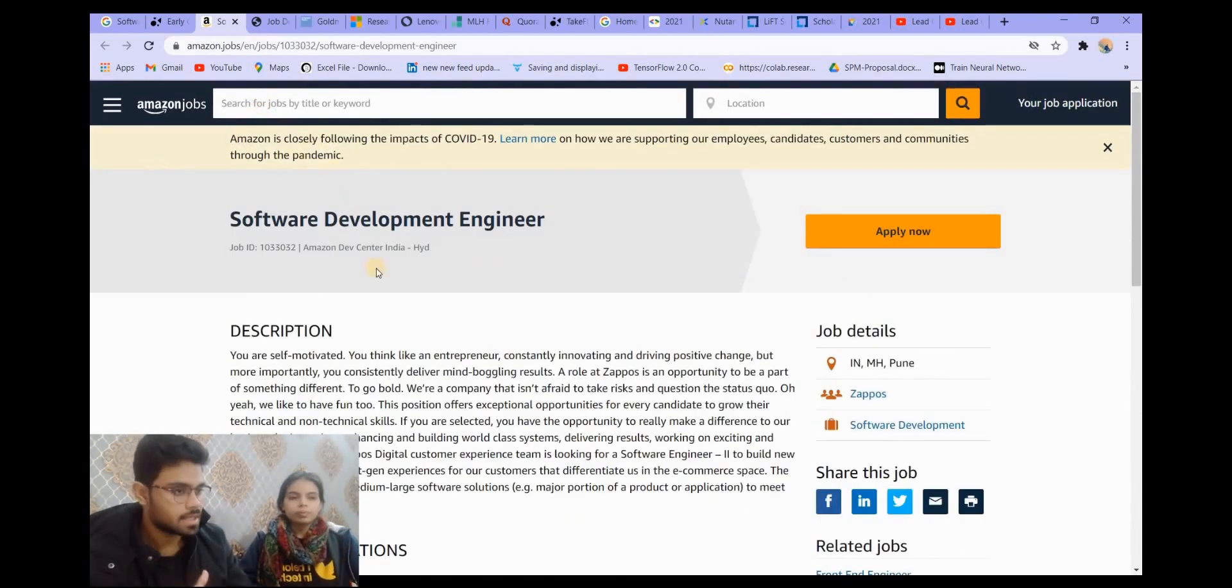
Step: Scroll the Amazon Software Development Engineer posting to Basic Qualifications and back up
{"action": "scroll", "scroll_direction": "down", "scroll_amount": 3}
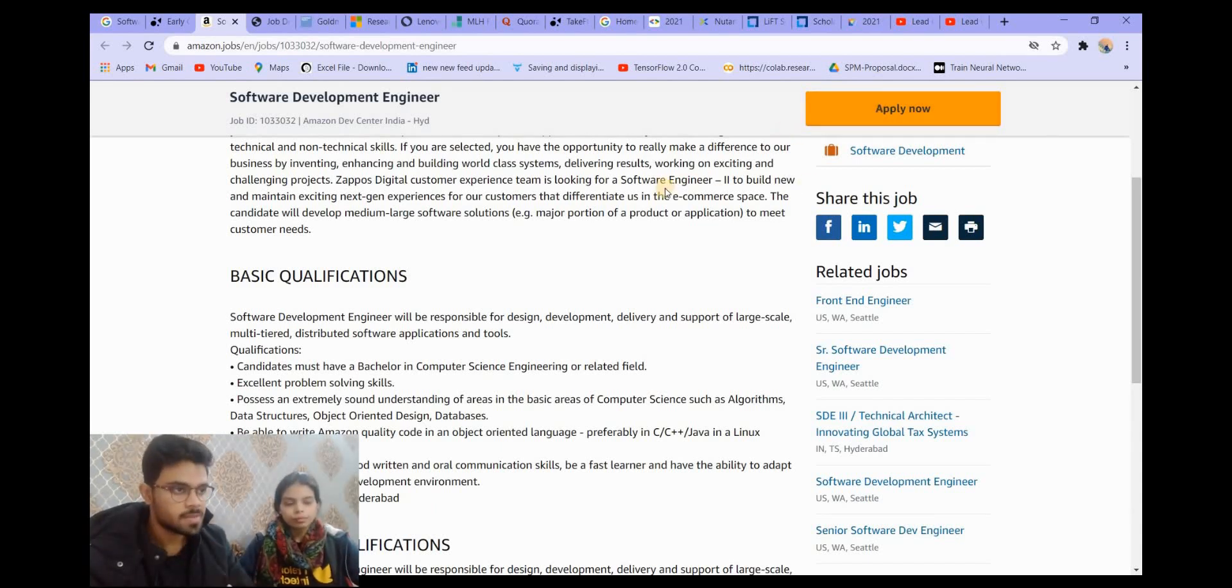
{"action": "mouse_move", "coordinate": [567, 254]}
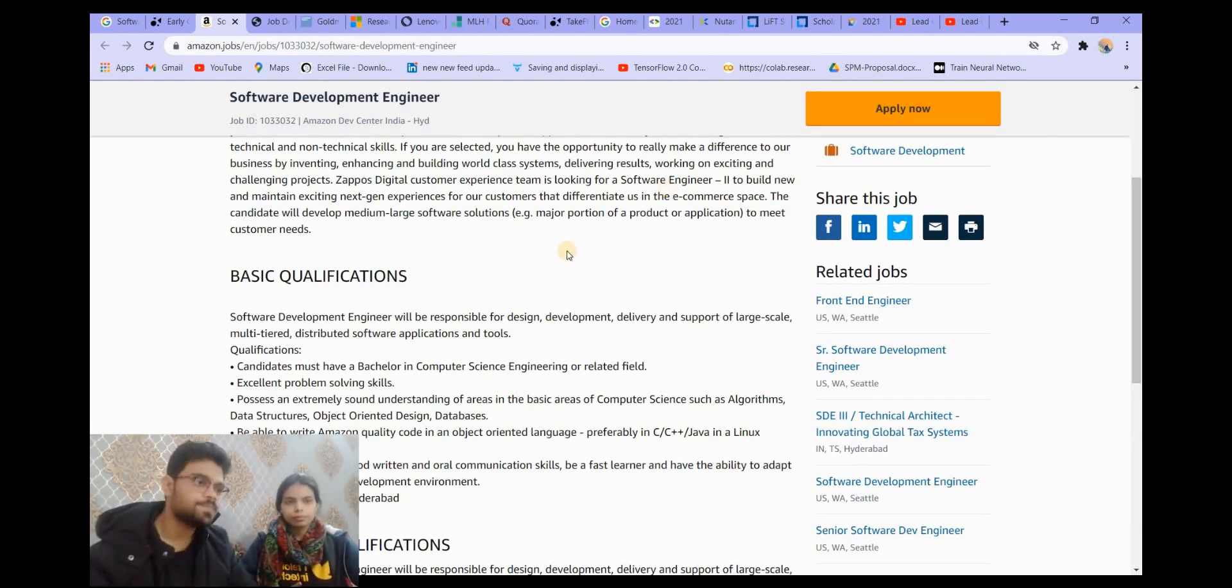
{"action": "scroll", "scroll_direction": "up", "scroll_amount": 3}
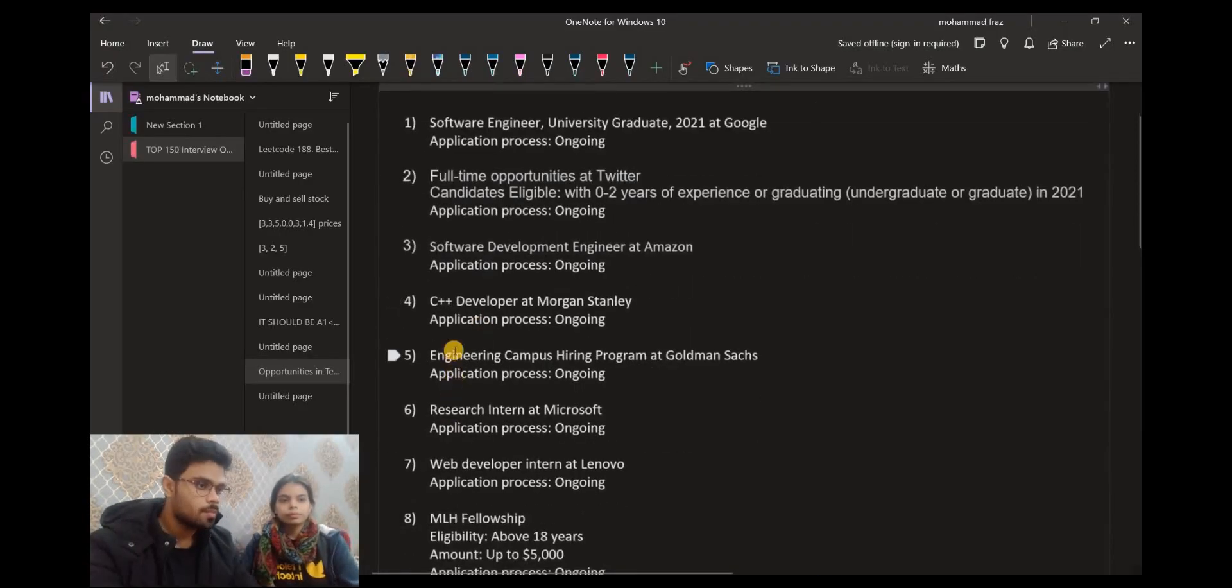
{"action": "mouse_move", "coordinate": [450, 333]}
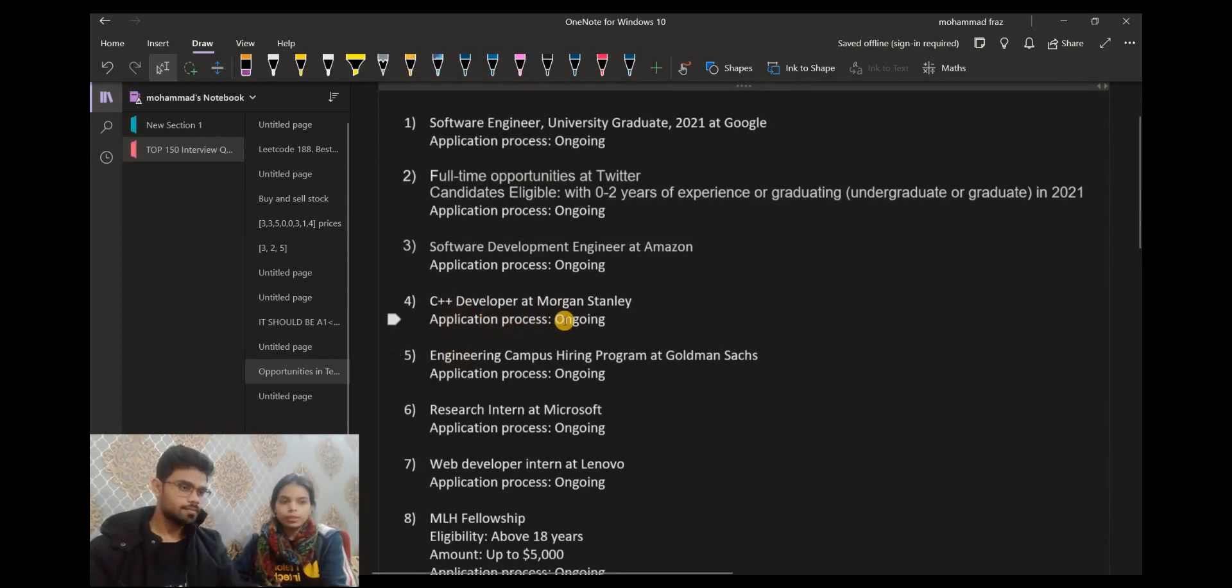
{"action": "mouse_move", "coordinate": [567, 444]}
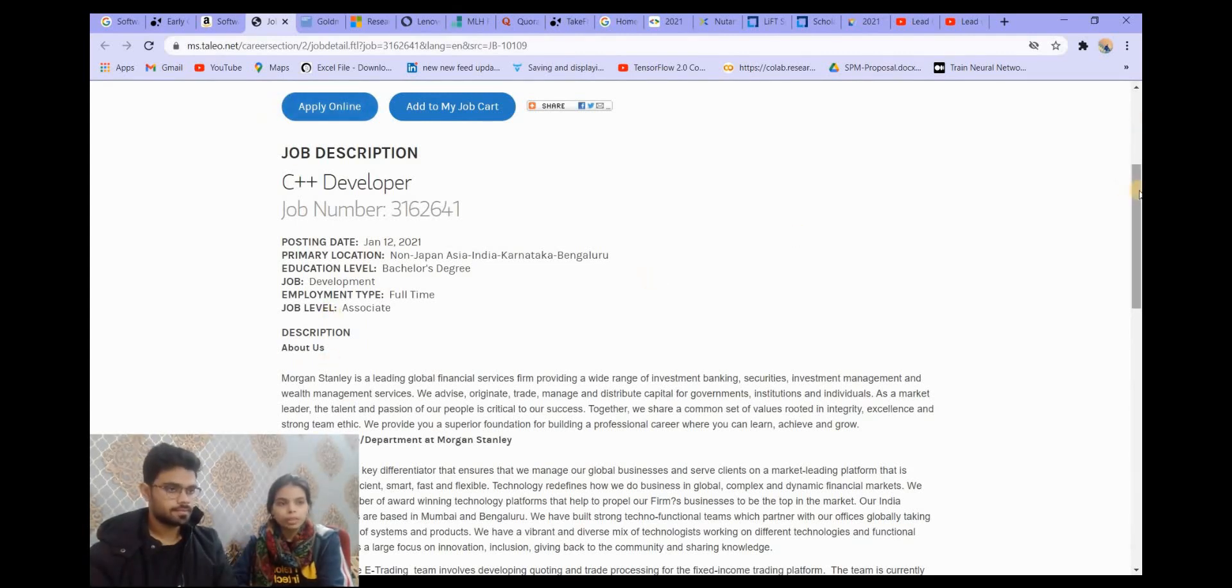
Step: Scroll through the Morgan Stanley C++ Developer description, Job 3162641, Bengaluru
{"action": "scroll", "scroll_direction": "down", "scroll_amount": 3}
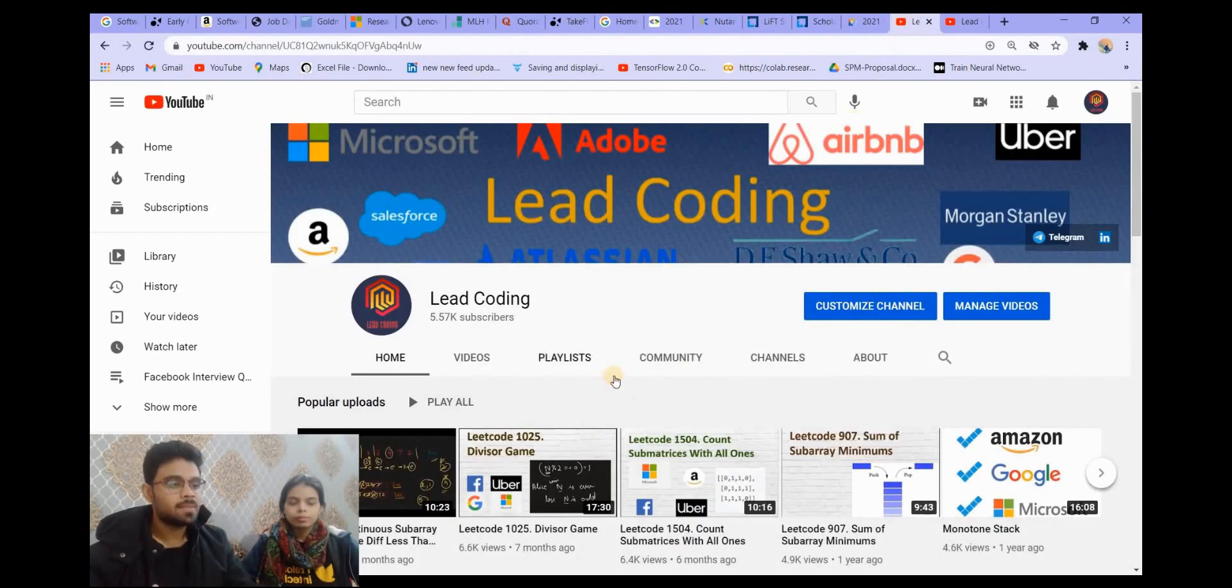
Step: Scroll down the Lead Coding channel home through its playlist shelves
{"action": "scroll", "scroll_direction": "down", "scroll_amount": 3}
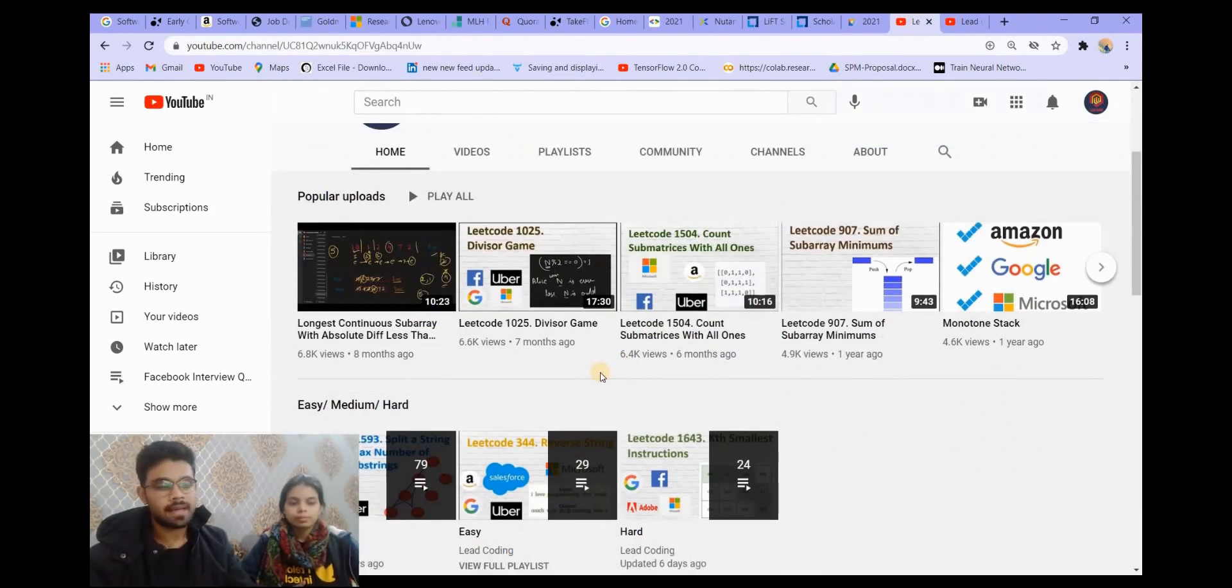
{"action": "scroll", "scroll_direction": "down", "scroll_amount": 3}
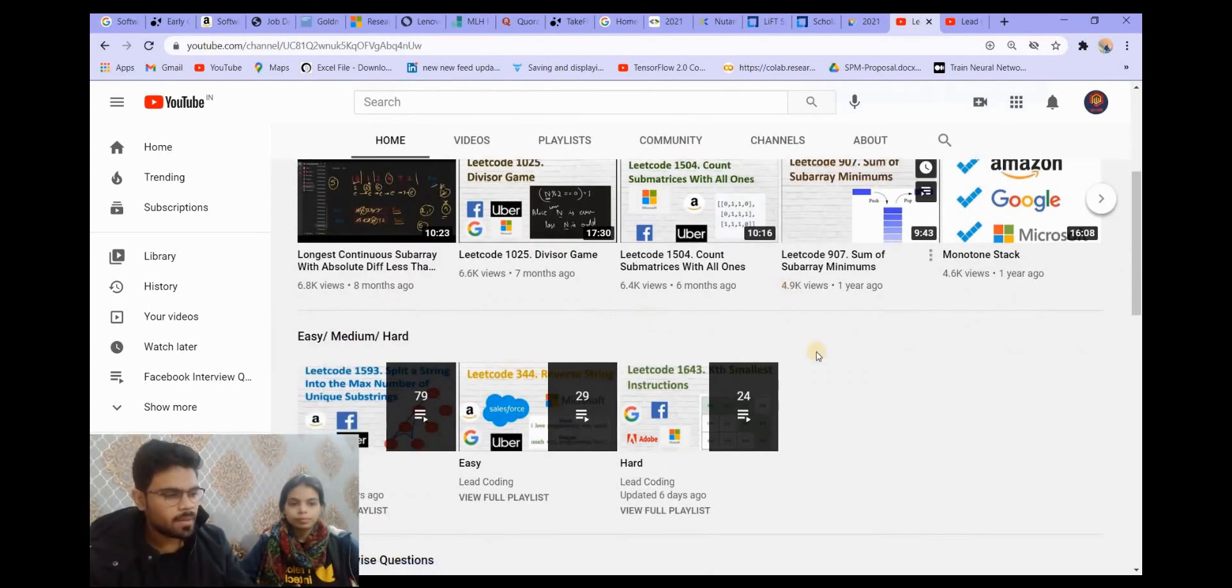
{"action": "mouse_move", "coordinate": [864, 401]}
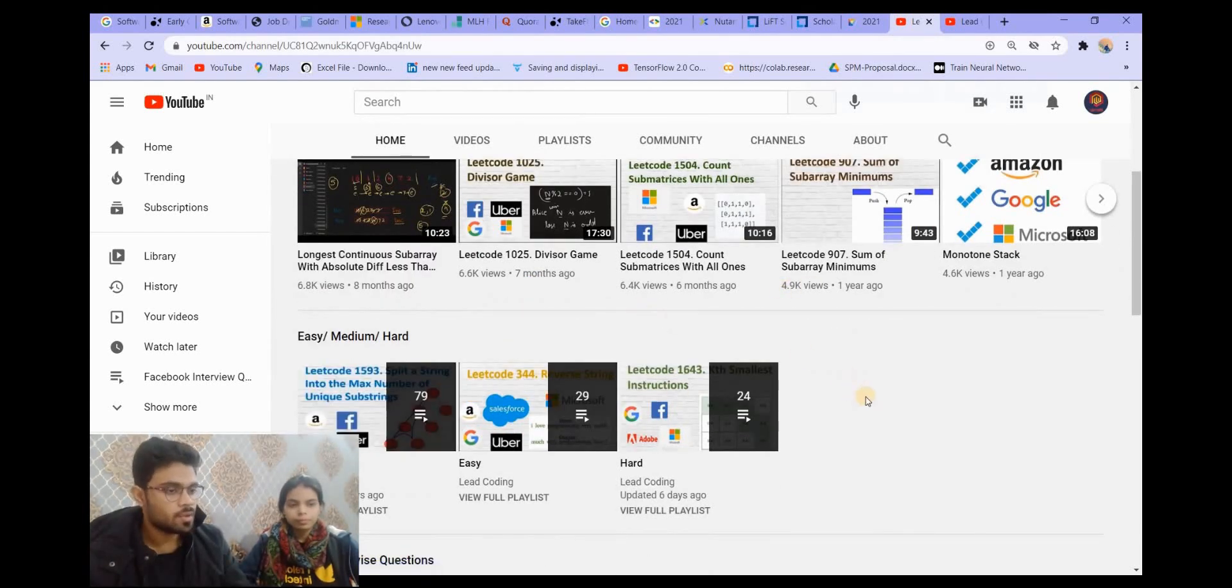
{"action": "scroll", "scroll_direction": "down", "scroll_amount": 3}
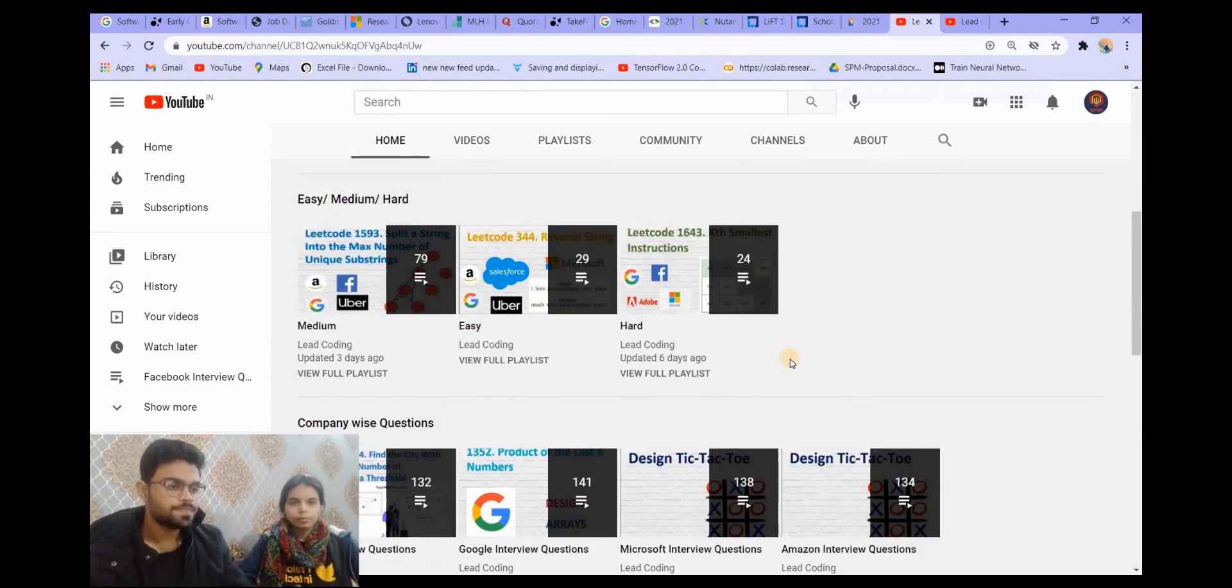
{"action": "scroll", "scroll_direction": "down", "scroll_amount": 3}
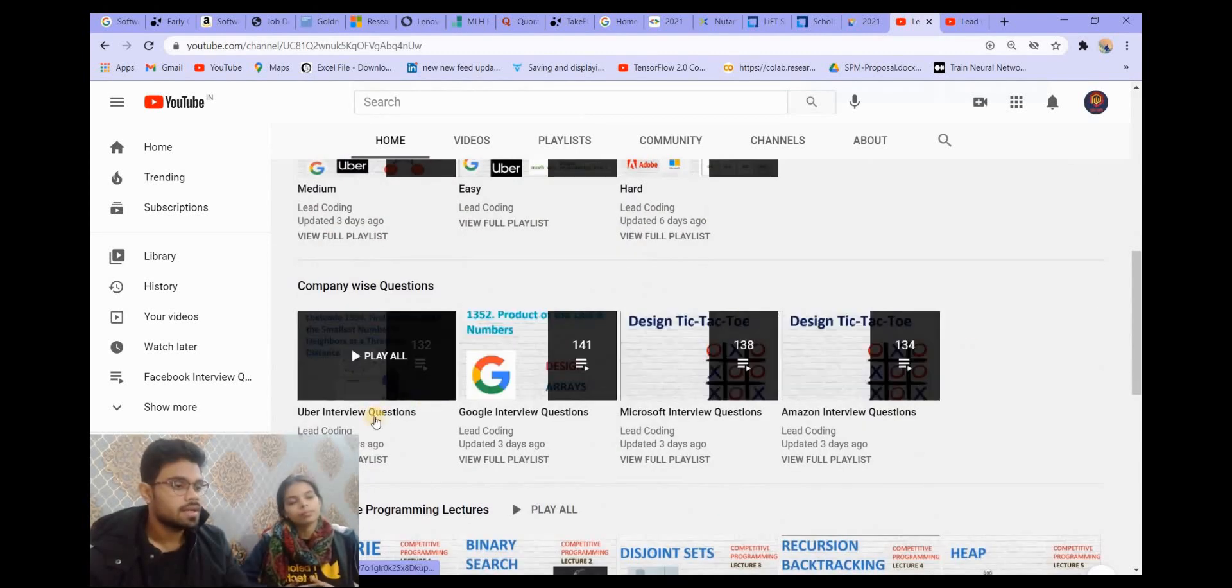
{"action": "scroll", "scroll_direction": "down", "scroll_amount": 3}
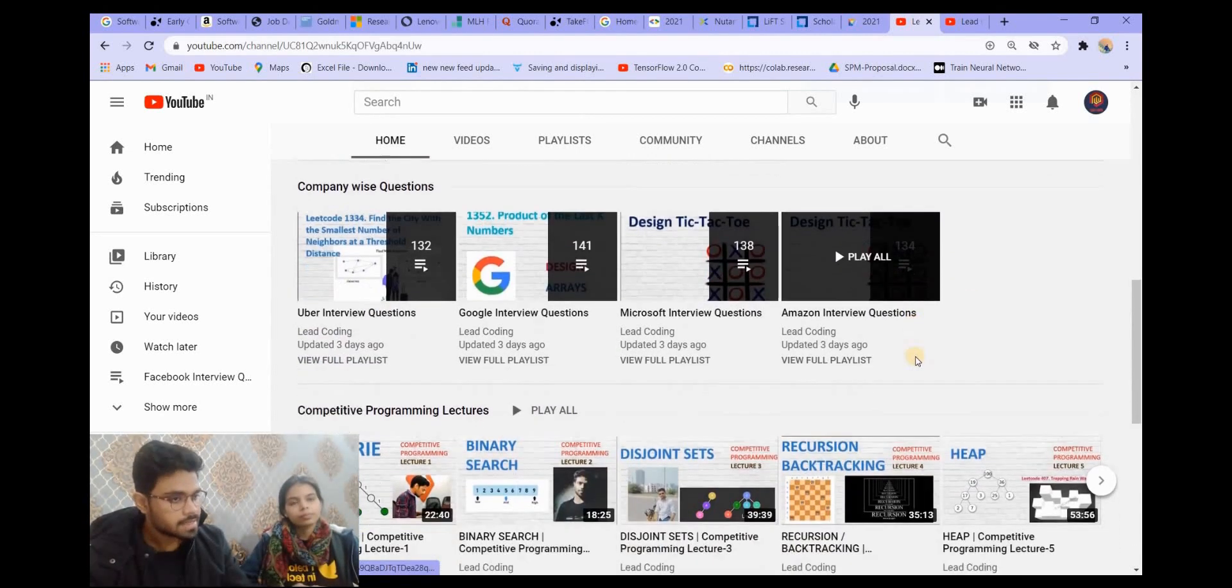
{"action": "scroll", "scroll_direction": "down", "scroll_amount": 3}
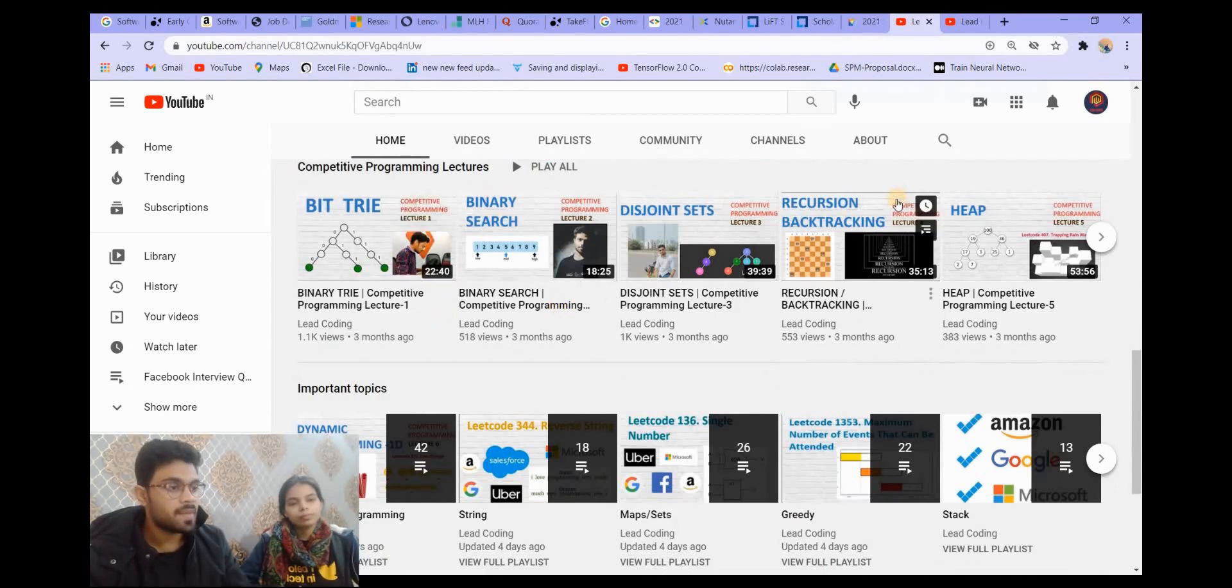
Step: Reveal more Competitive Programming Lectures videos and keep browsing the shelves
{"action": "left_click", "coordinate": [1101, 237]}
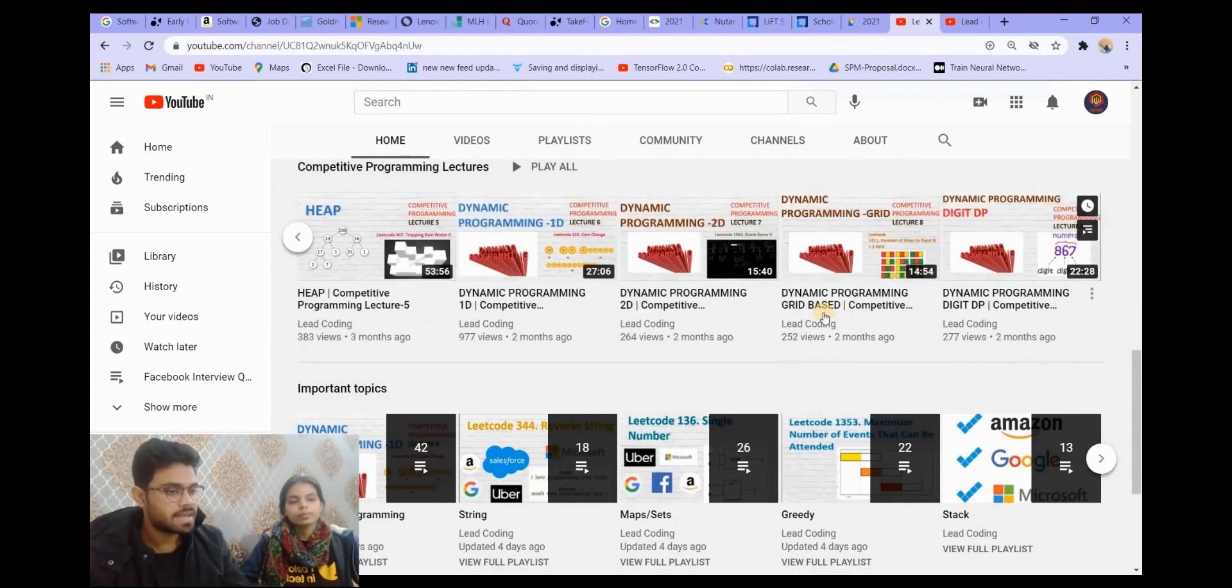
{"action": "scroll", "scroll_direction": "down", "scroll_amount": 3}
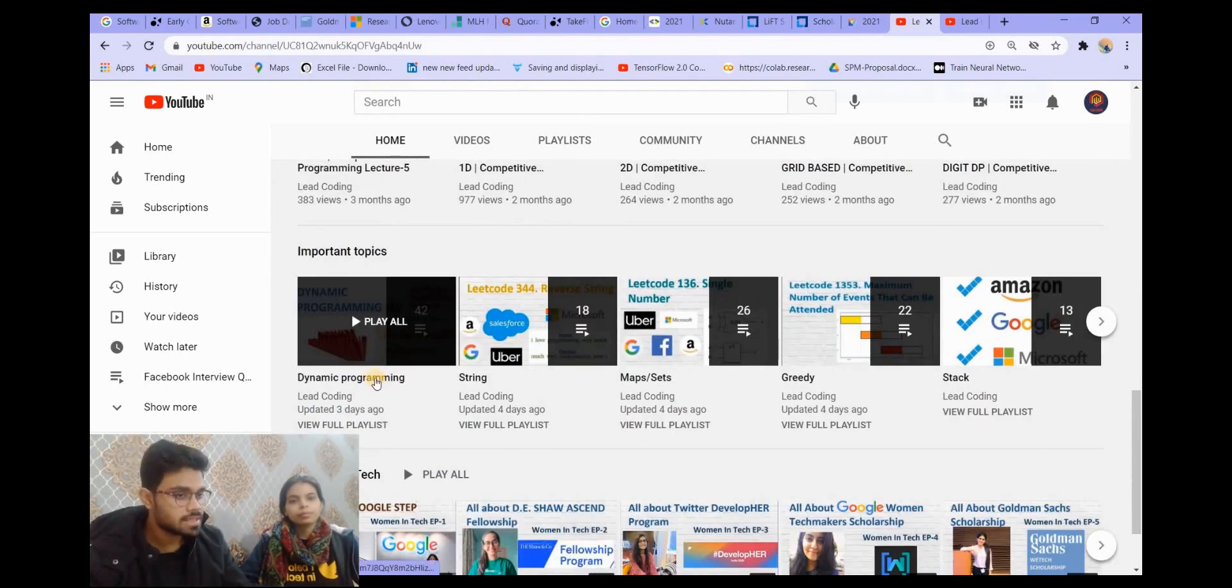
{"action": "mouse_move", "coordinate": [440, 389]}
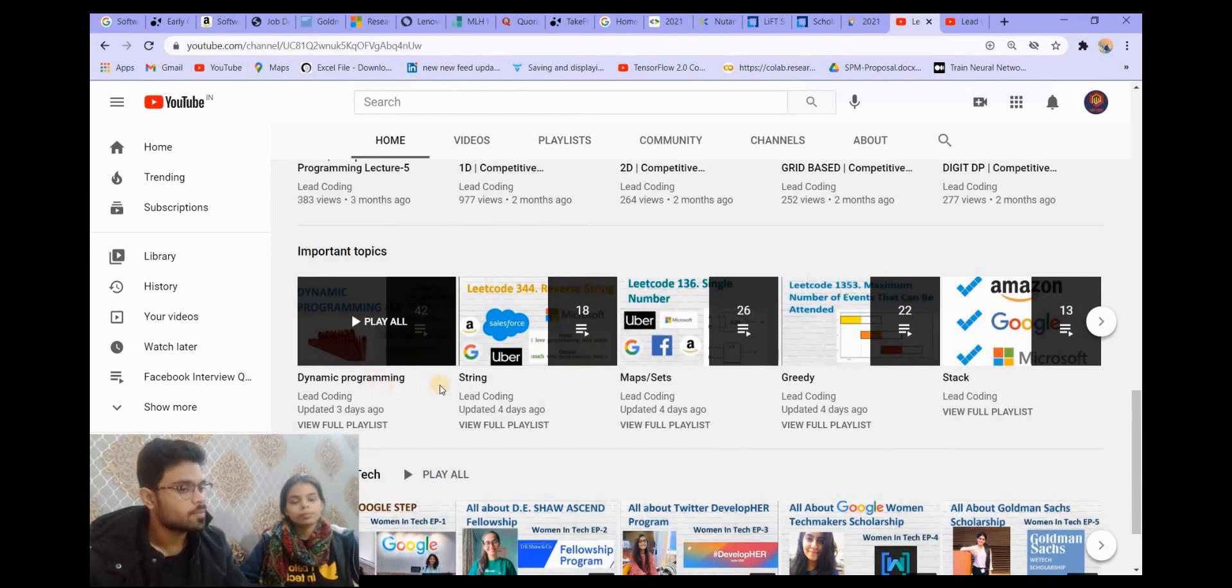
{"action": "scroll", "scroll_direction": "down", "scroll_amount": 3}
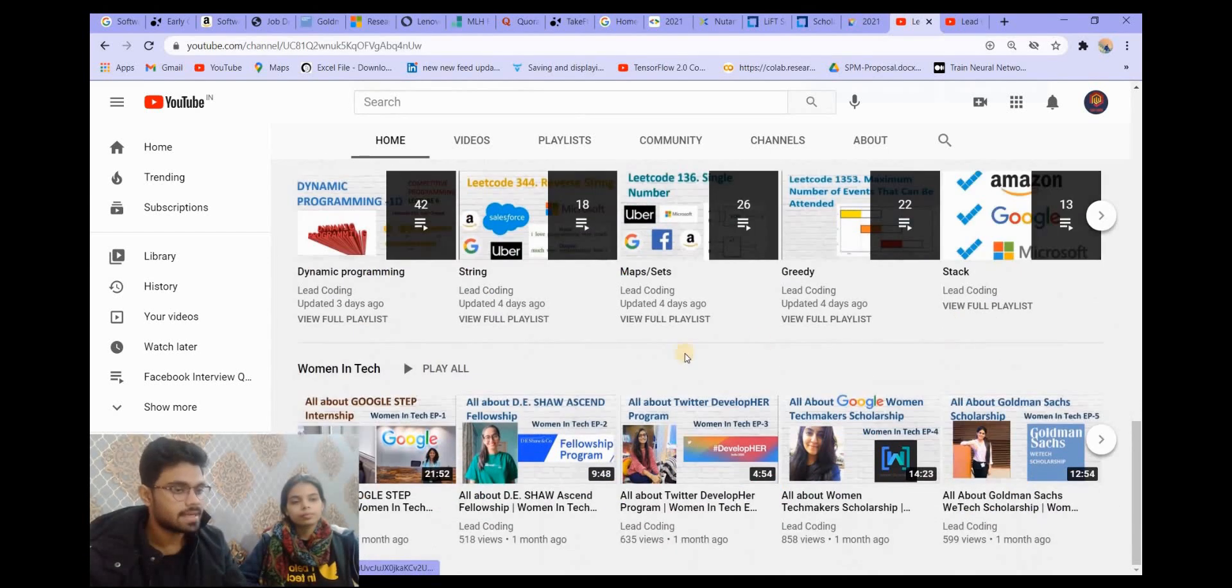
{"action": "scroll", "scroll_direction": "down", "scroll_amount": 3}
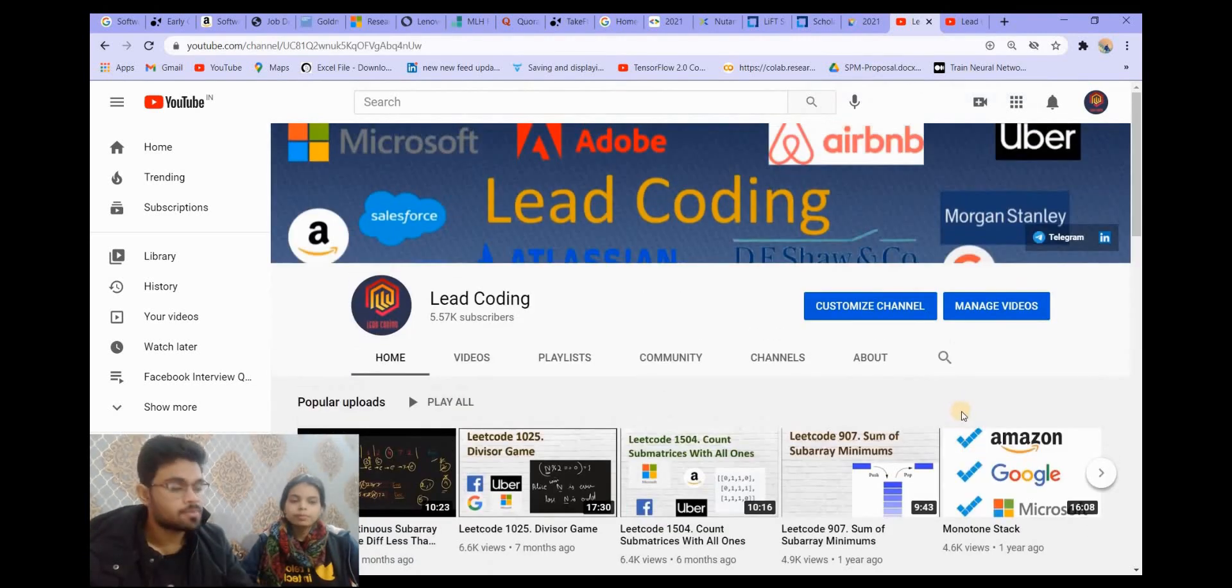
{"action": "mouse_move", "coordinate": [957, 402]}
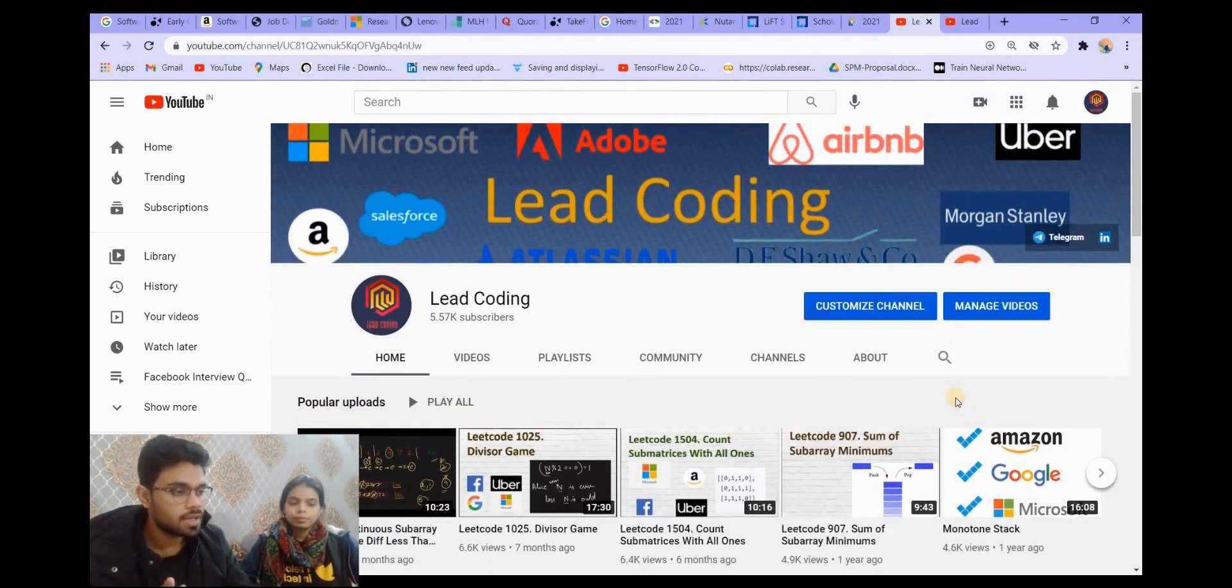
{"action": "mouse_move", "coordinate": [1075, 311]}
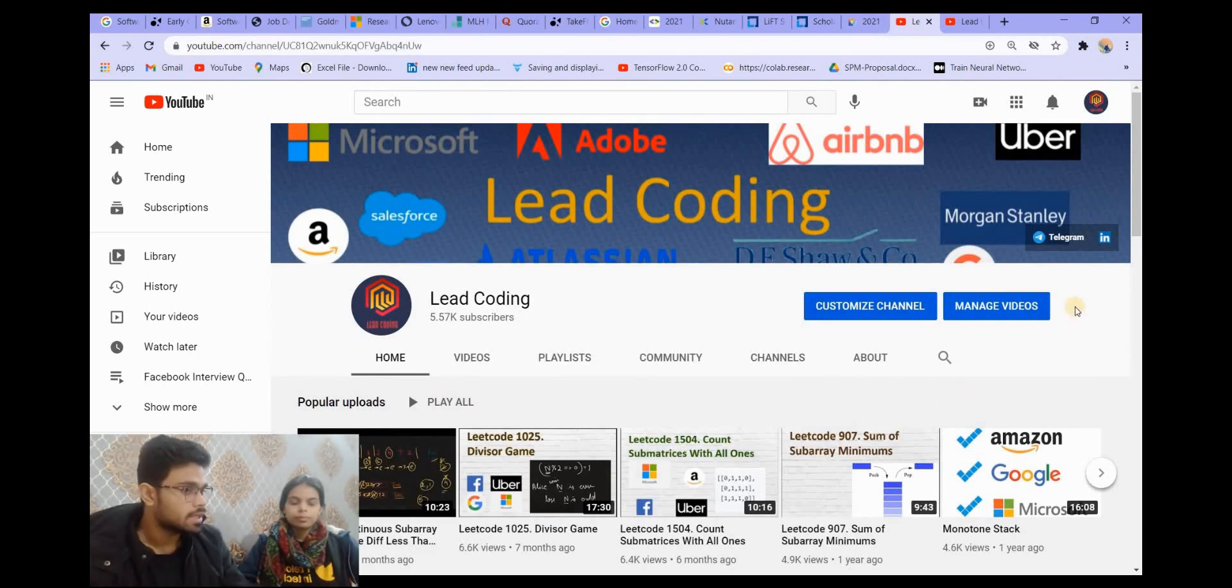
{"action": "mouse_move", "coordinate": [774, 491]}
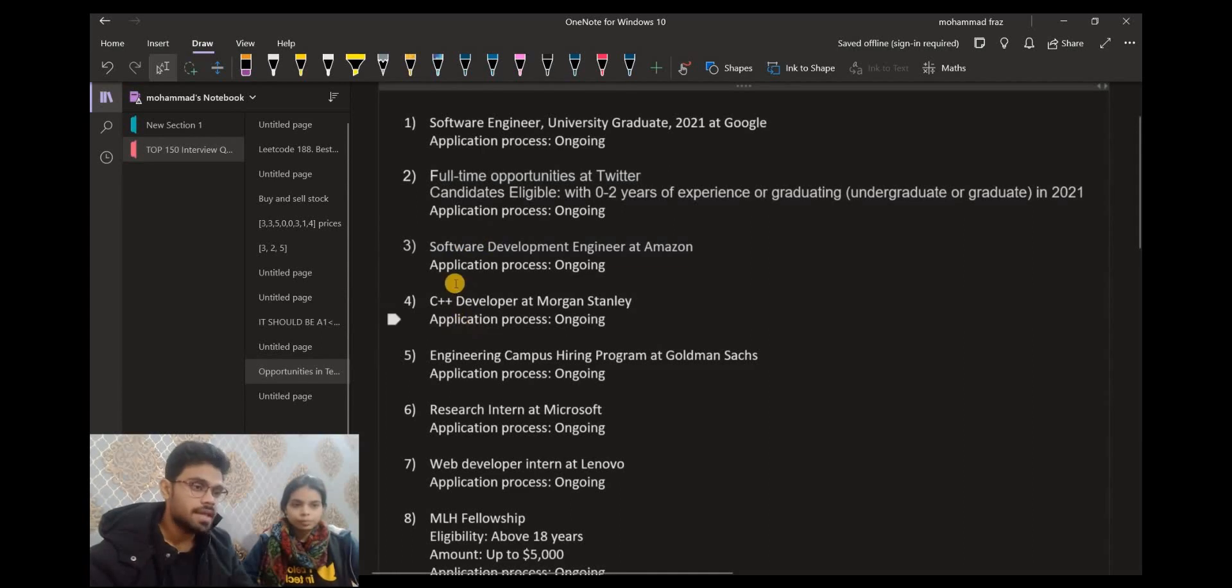
Step: Scroll the OneNote list and open item 5, Goldman Sachs Engineering Campus Hiring Program
{"action": "scroll", "scroll_direction": "down", "scroll_amount": 3}
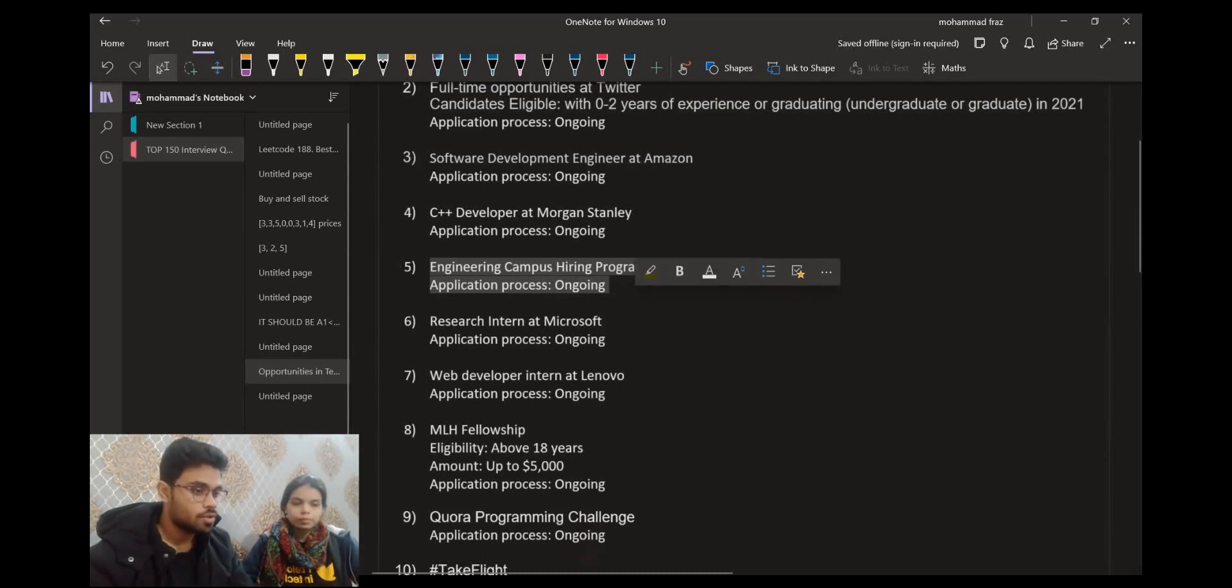
{"action": "left_click", "coordinate": [315, 21]}
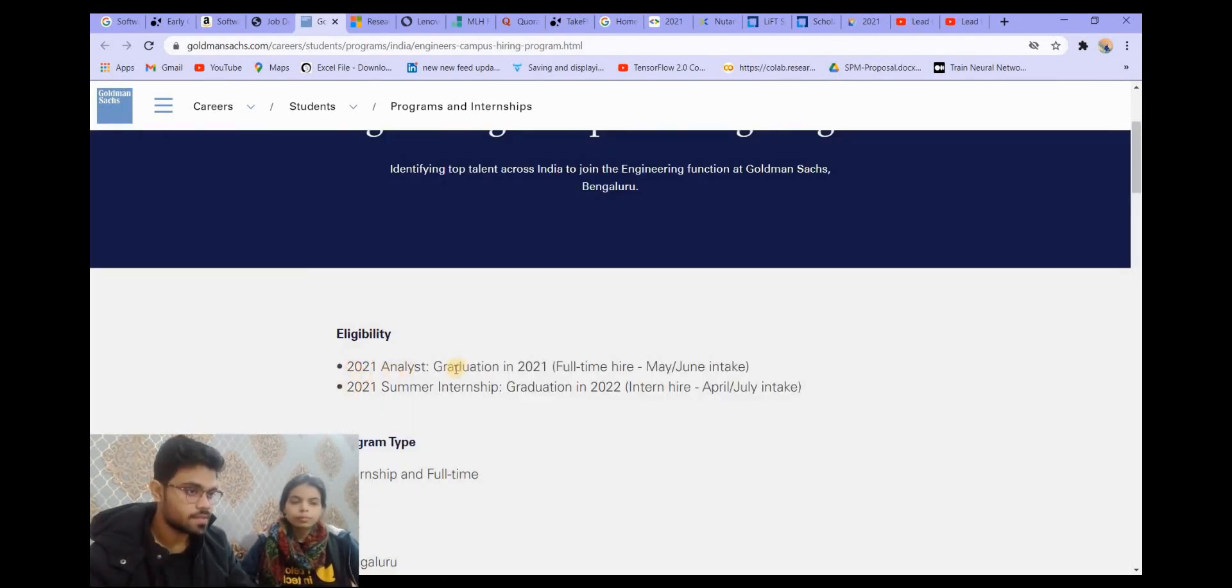
Step: Highlight the application deadline dates, then read through timelines and eligibility to Division
{"action": "scroll", "scroll_direction": "down", "scroll_amount": 3}
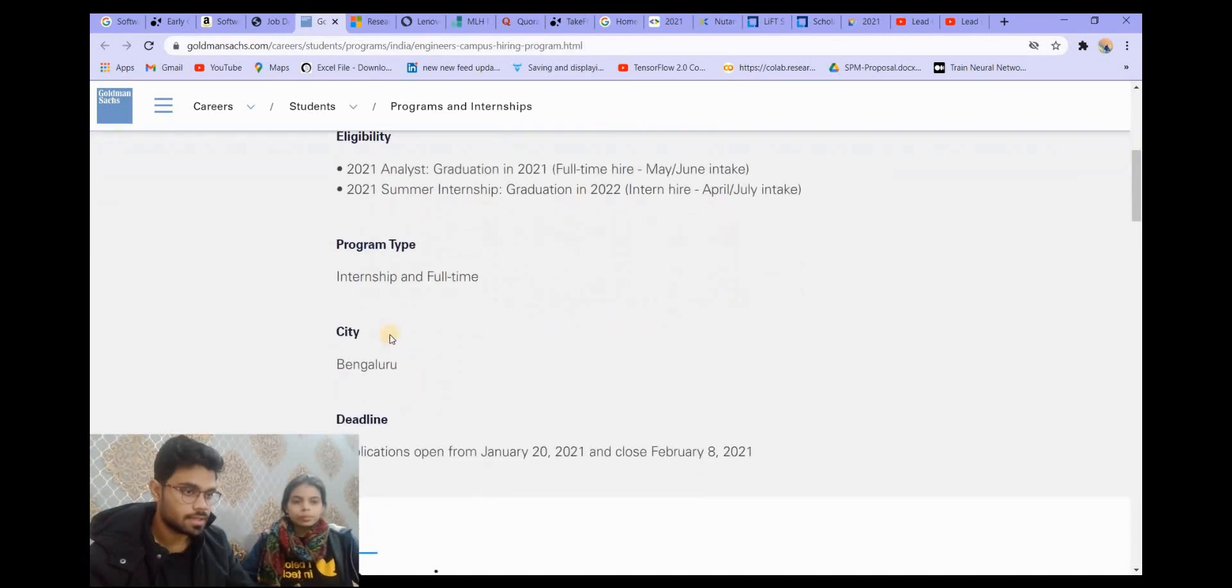
{"action": "left_click_drag", "start_coordinate": [336, 374], "coordinate": [676, 374]}
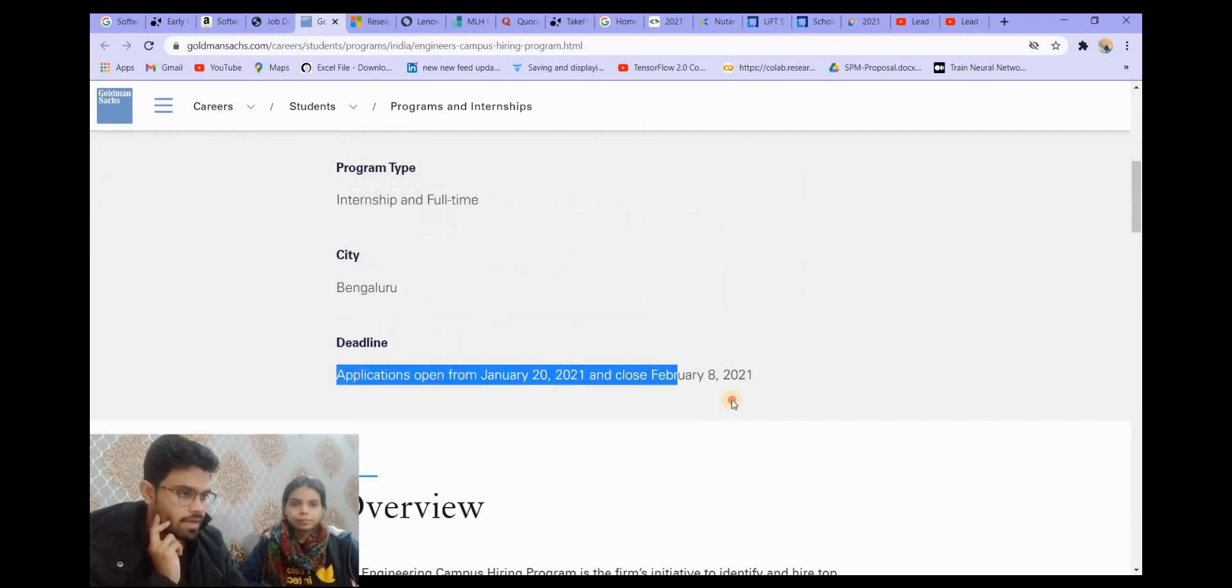
{"action": "scroll", "scroll_direction": "down", "scroll_amount": 3}
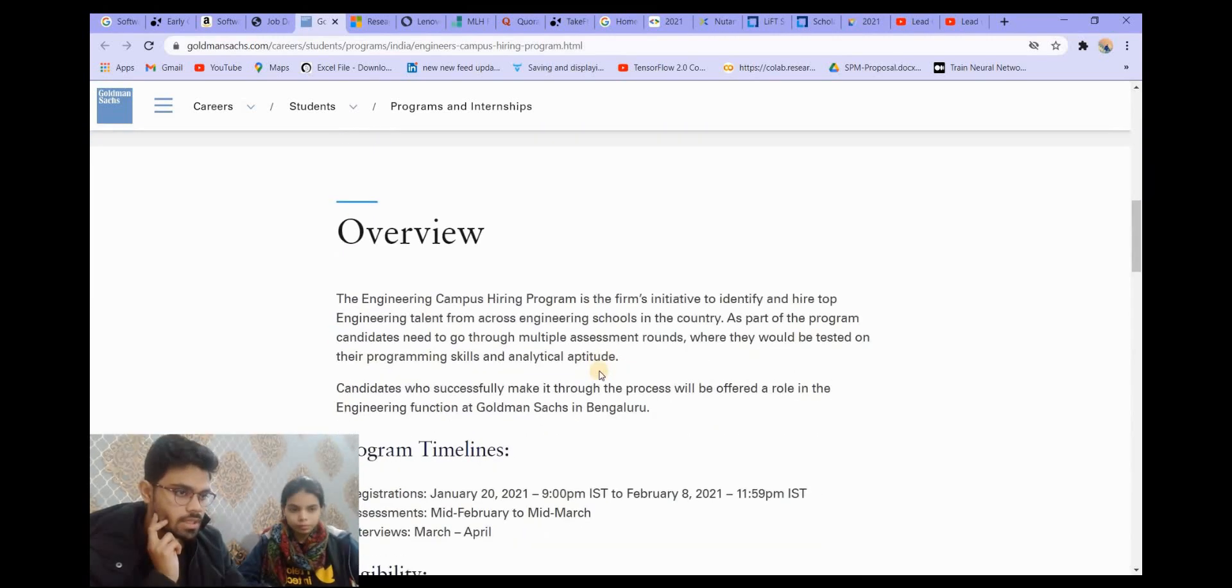
{"action": "scroll", "scroll_direction": "down", "scroll_amount": 3}
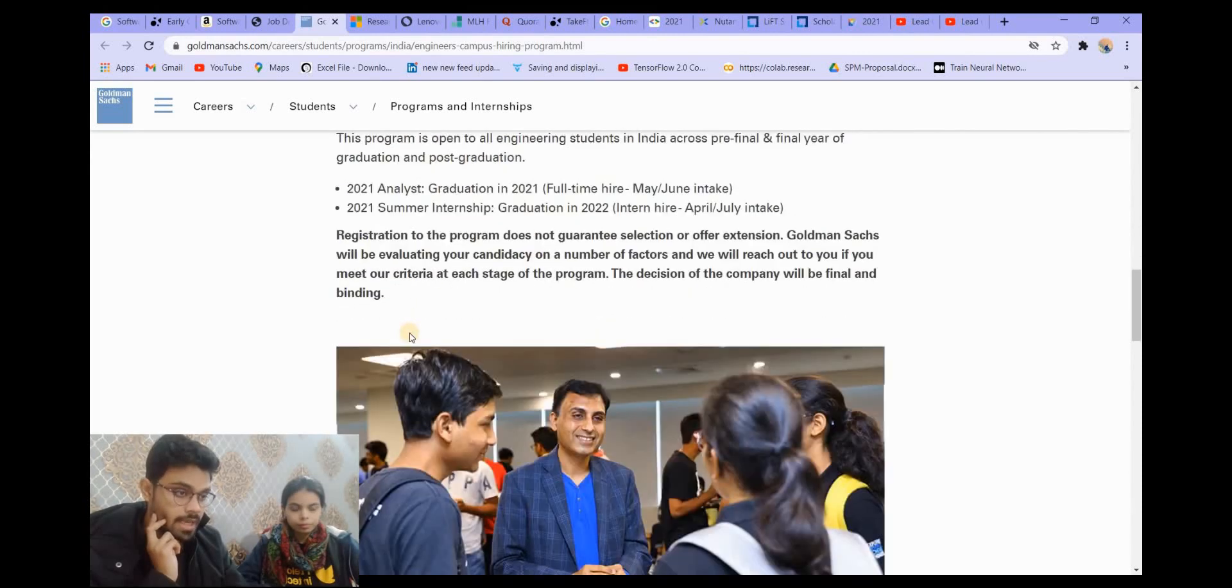
{"action": "scroll", "scroll_direction": "down", "scroll_amount": 3}
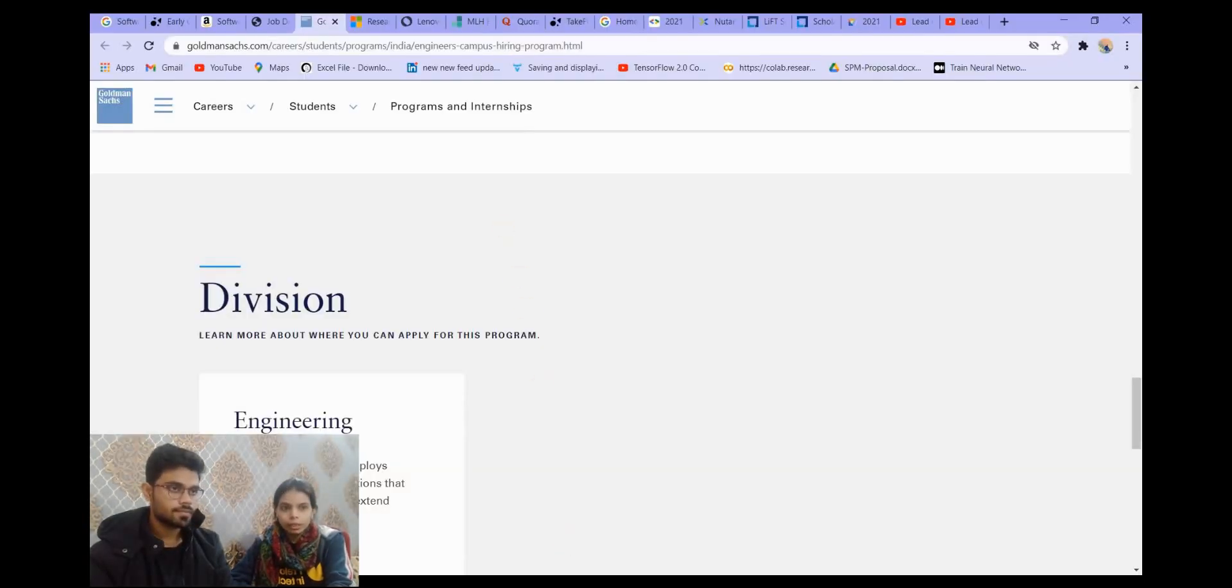
Step: Read the Microsoft Research Intern posting's Responsibilities and Qualifications sections
{"action": "left_click", "coordinate": [369, 21]}
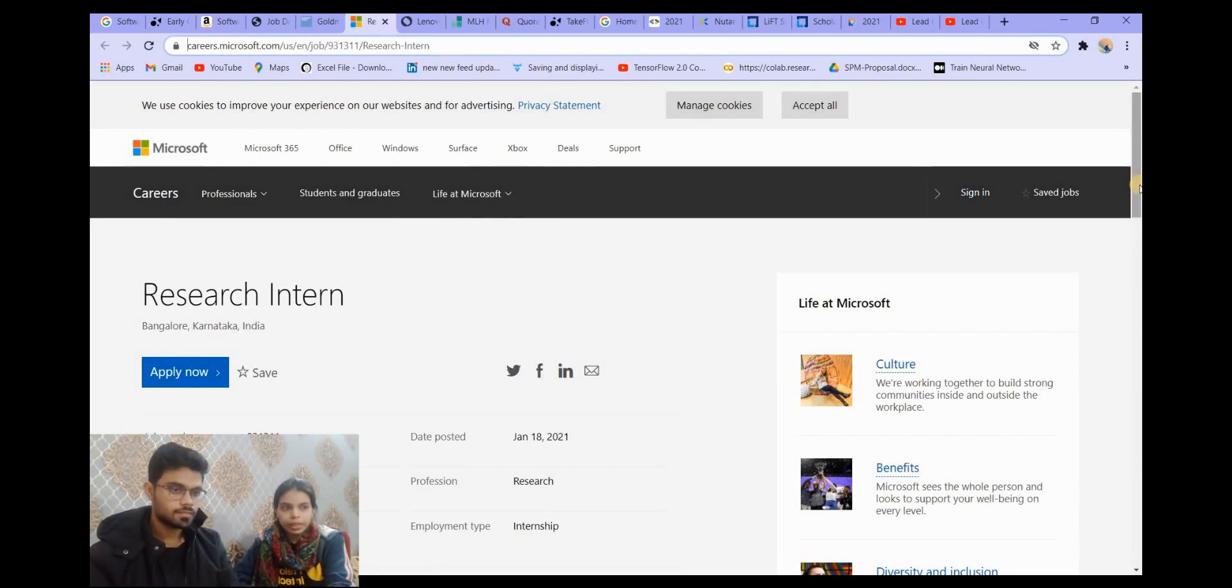
{"action": "scroll", "scroll_direction": "down", "scroll_amount": 3}
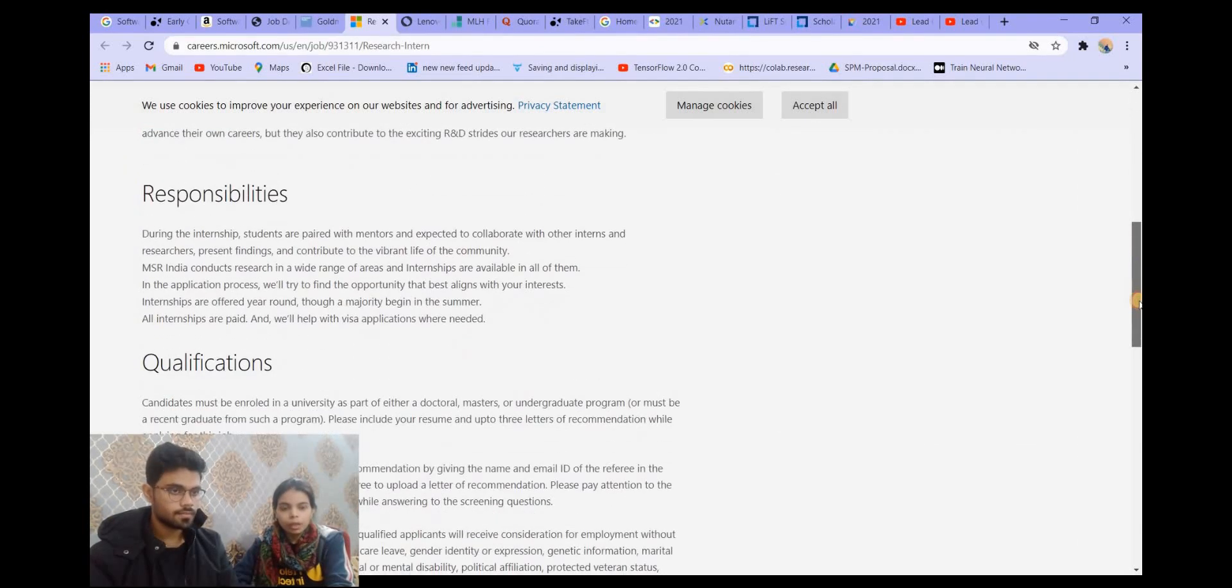
{"action": "scroll", "scroll_direction": "down", "scroll_amount": 3}
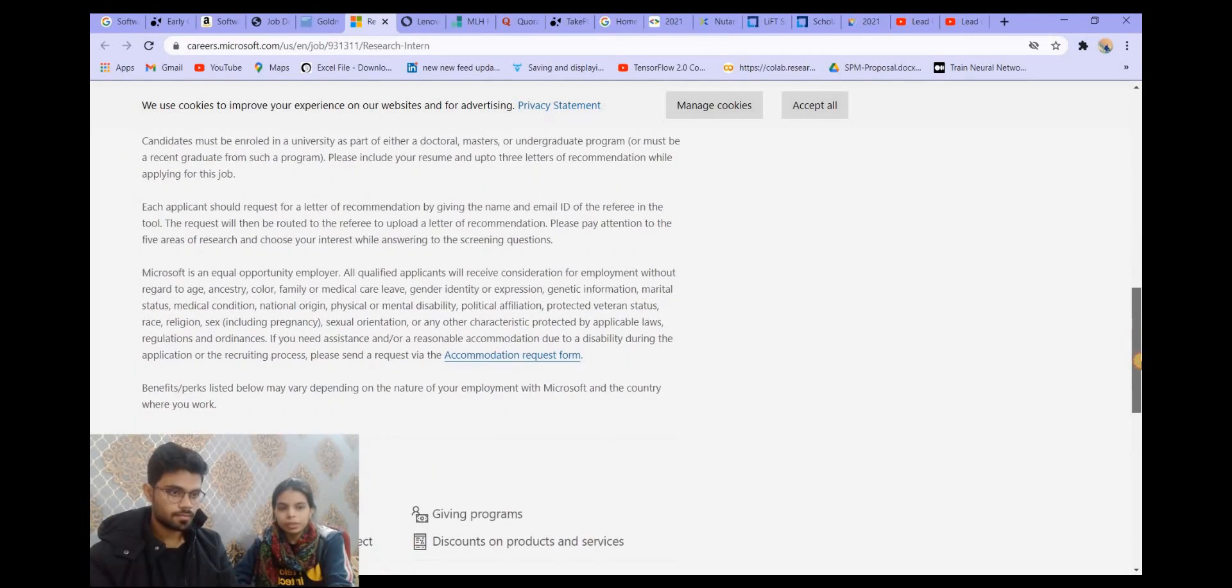
{"action": "scroll", "scroll_direction": "up", "scroll_amount": 3}
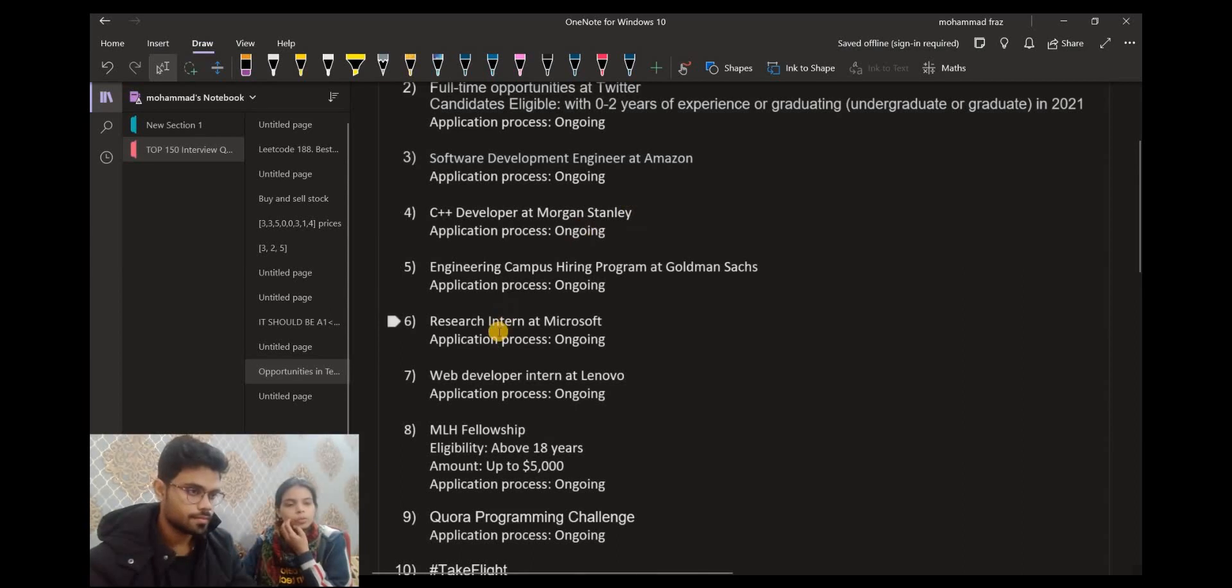
Step: Scroll the OneNote opportunities list down to item 7, the Lenovo entry
{"action": "scroll", "scroll_direction": "down", "scroll_amount": 3}
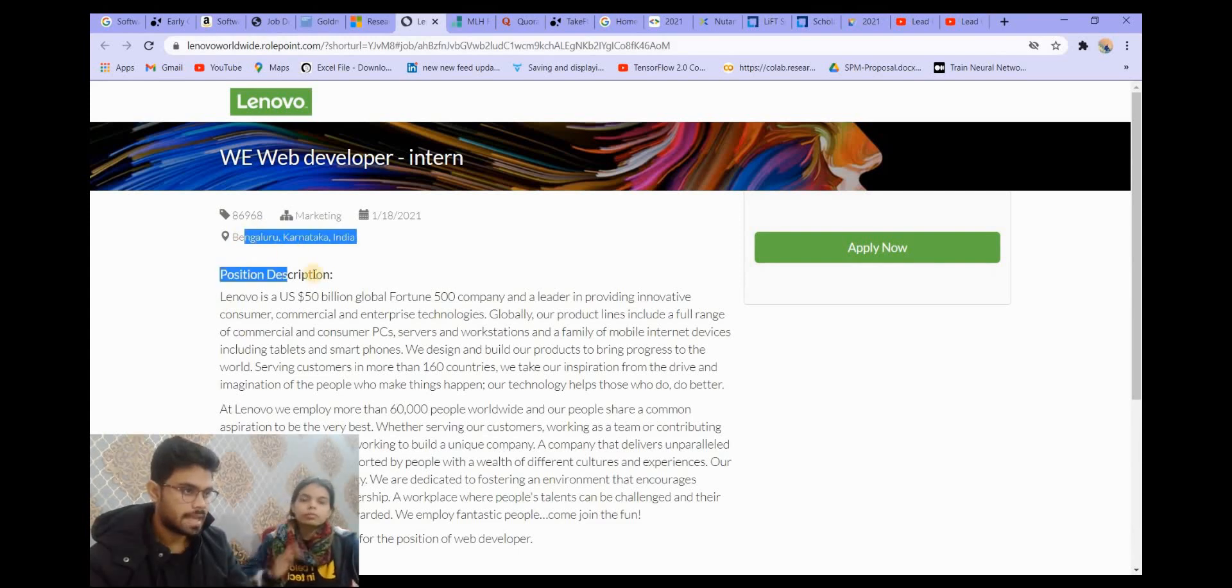
Step: Clear the accidental text selection on the Lenovo web developer intern posting
{"action": "left_click", "coordinate": [187, 262]}
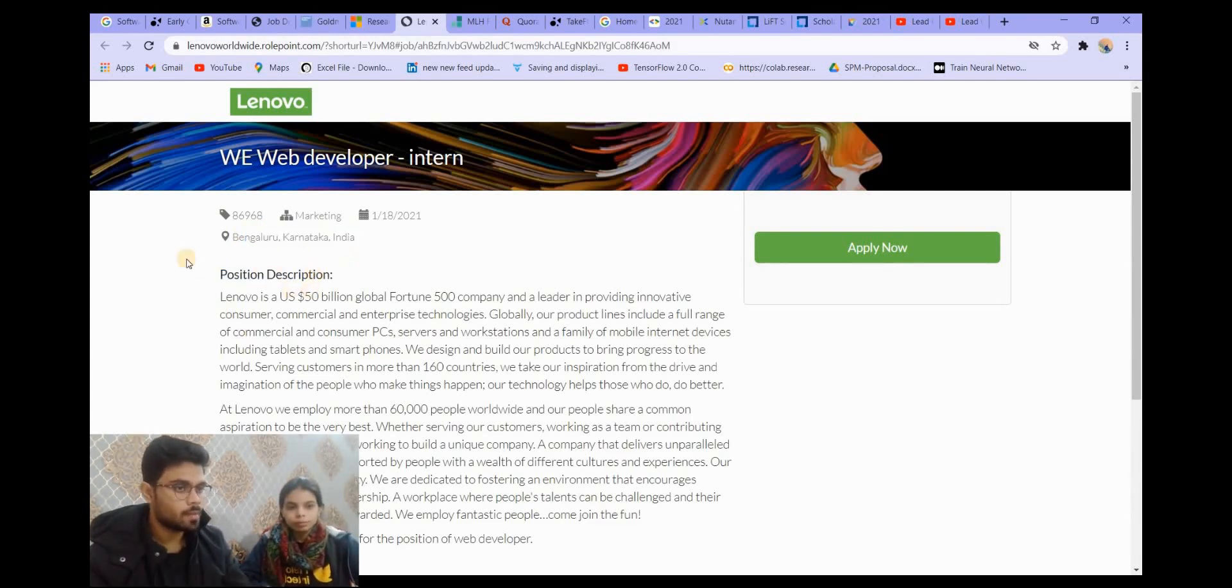
{"action": "mouse_move", "coordinate": [250, 301]}
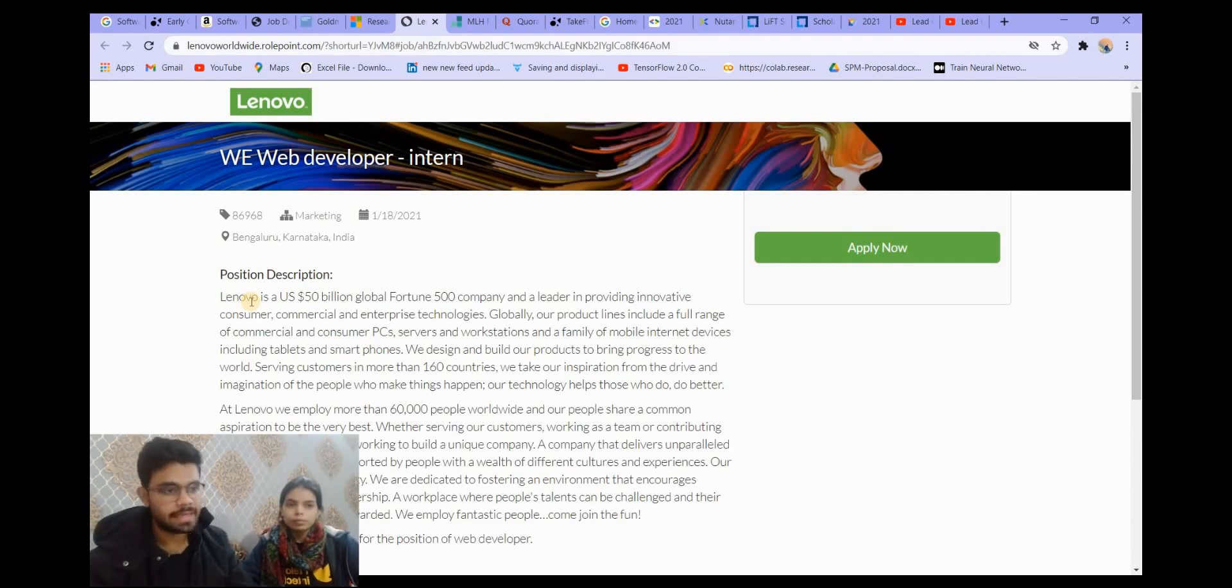
{"action": "mouse_move", "coordinate": [336, 297]}
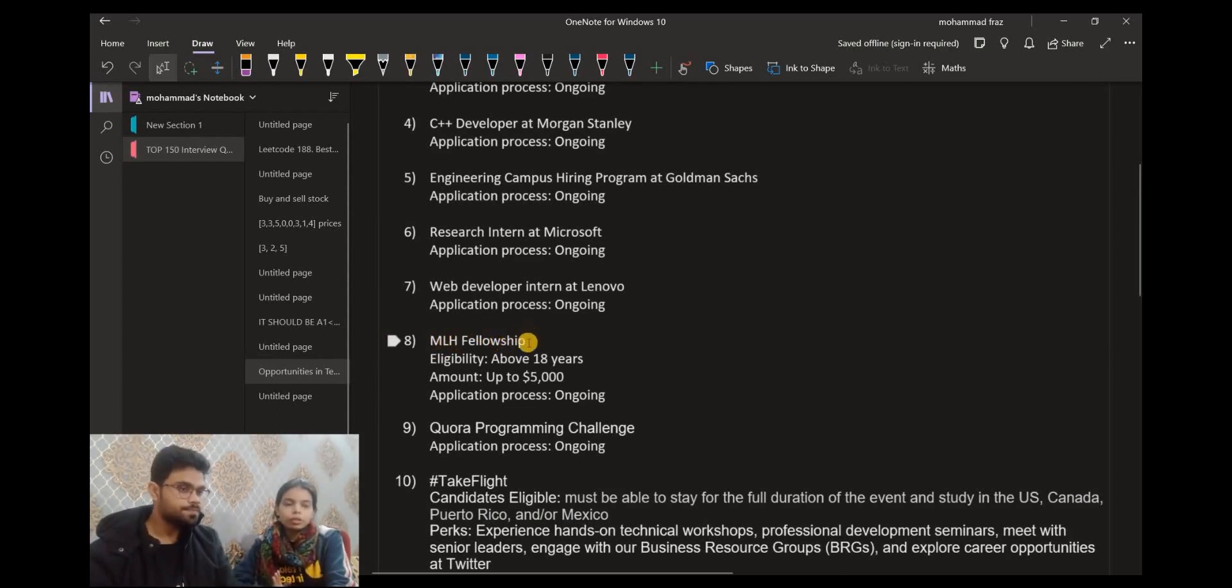
{"action": "mouse_move", "coordinate": [532, 348]}
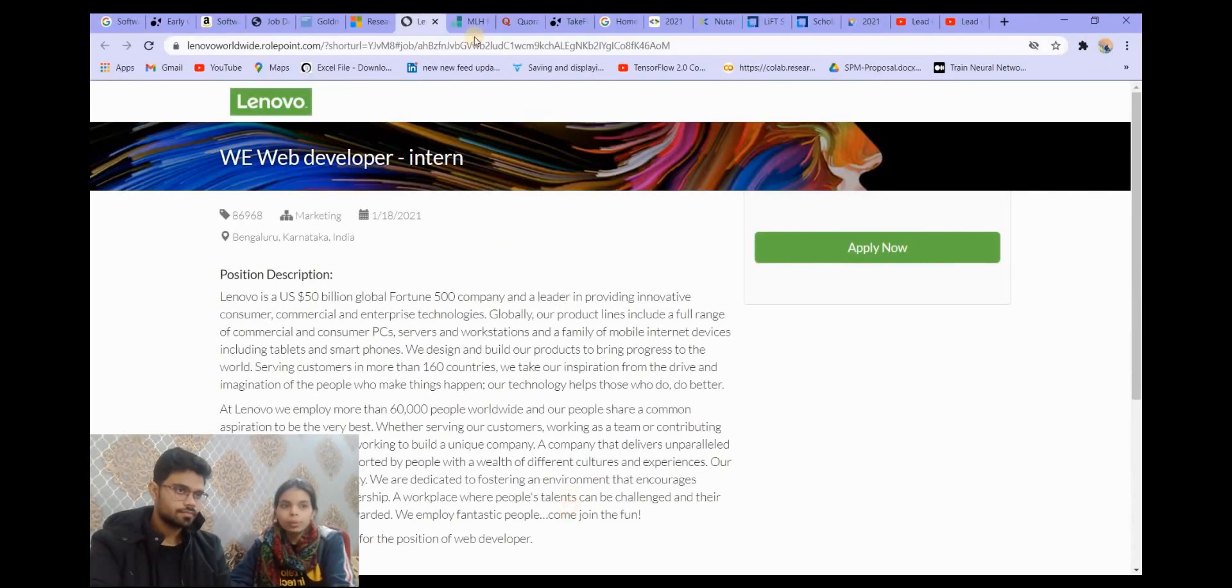
Step: Switch to the MLH Fellowship tab, choose Apply Now, and continue past the intro page
{"action": "left_click", "coordinate": [469, 21]}
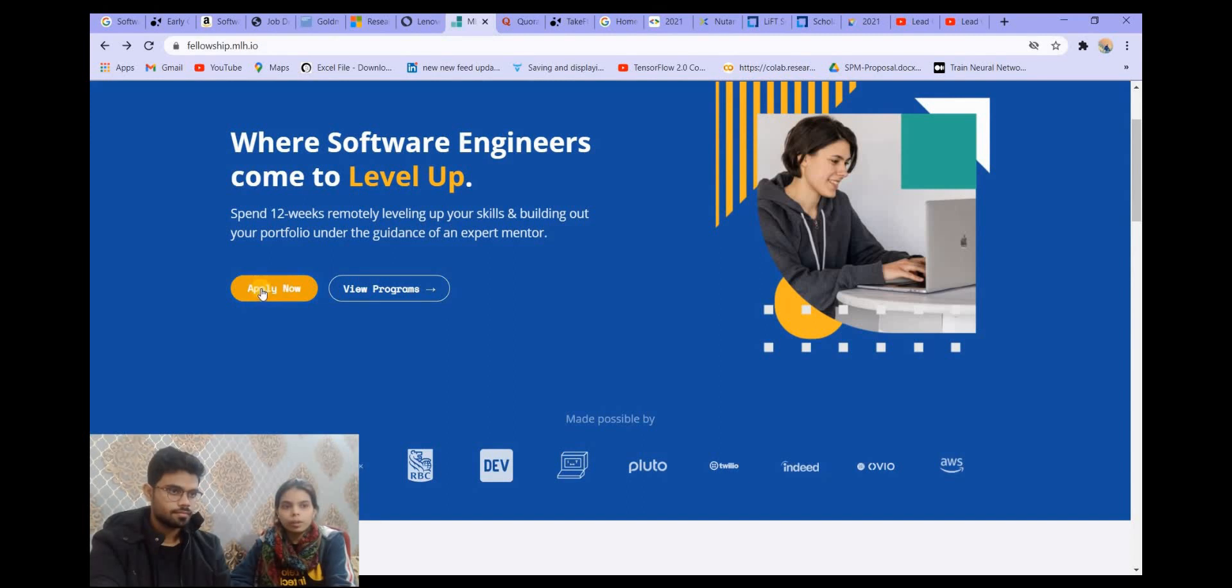
{"action": "left_click", "coordinate": [273, 288]}
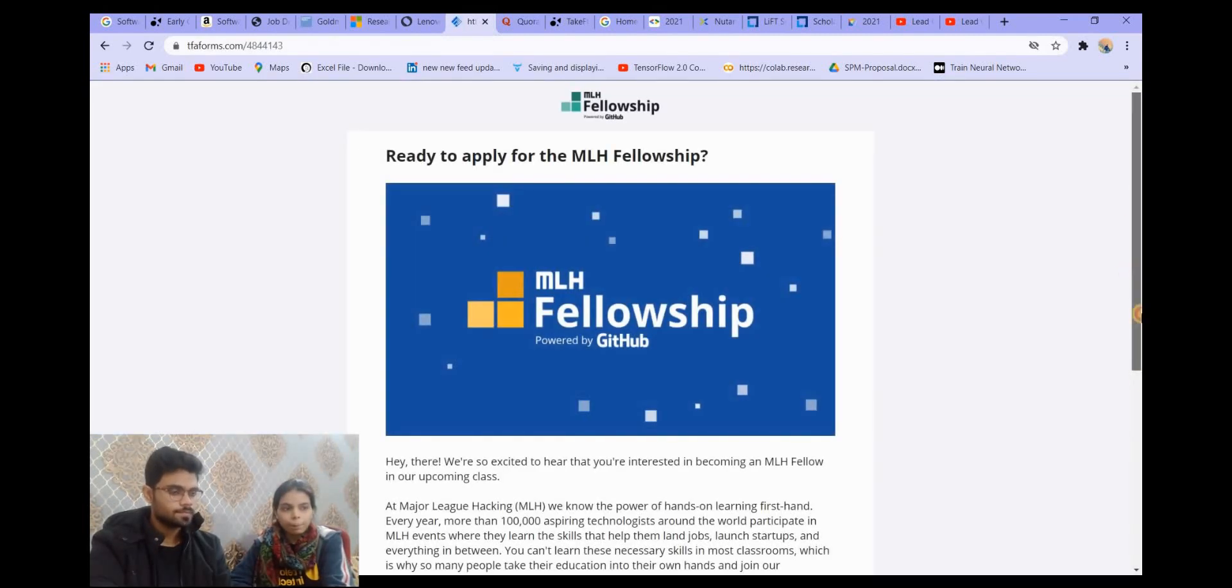
{"action": "scroll", "scroll_direction": "down", "scroll_amount": 3}
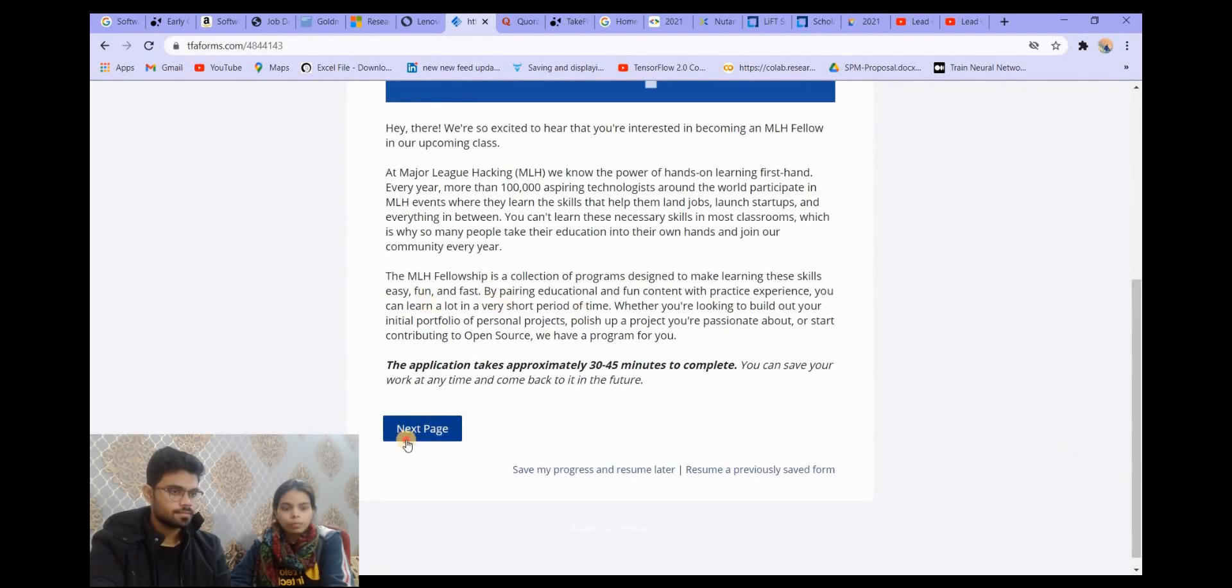
{"action": "left_click", "coordinate": [423, 427]}
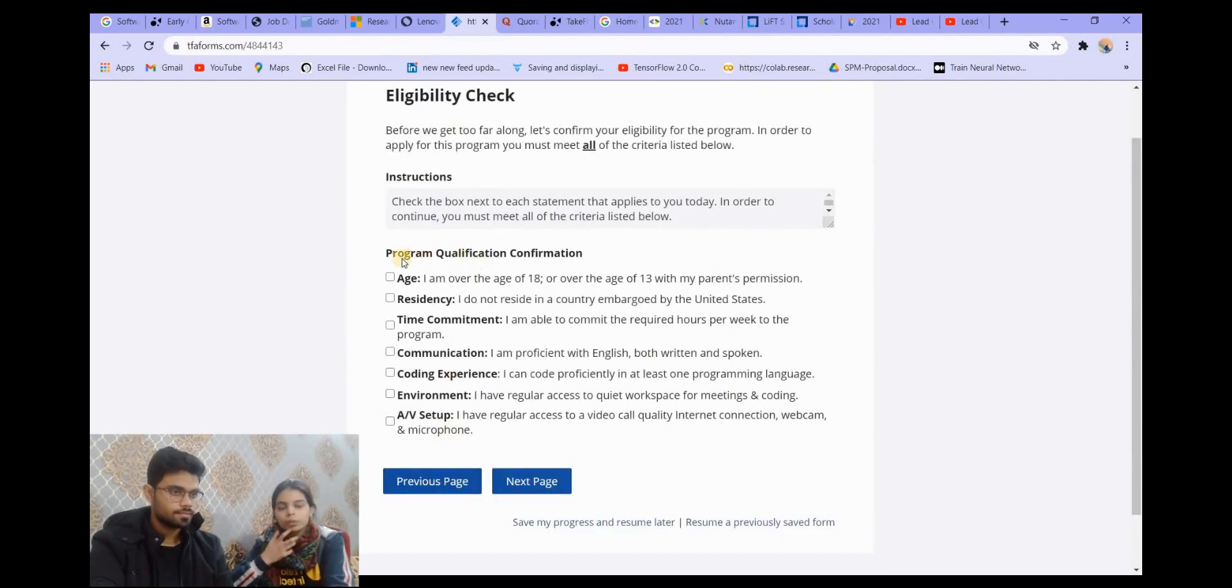
{"action": "mouse_move", "coordinate": [409, 263]}
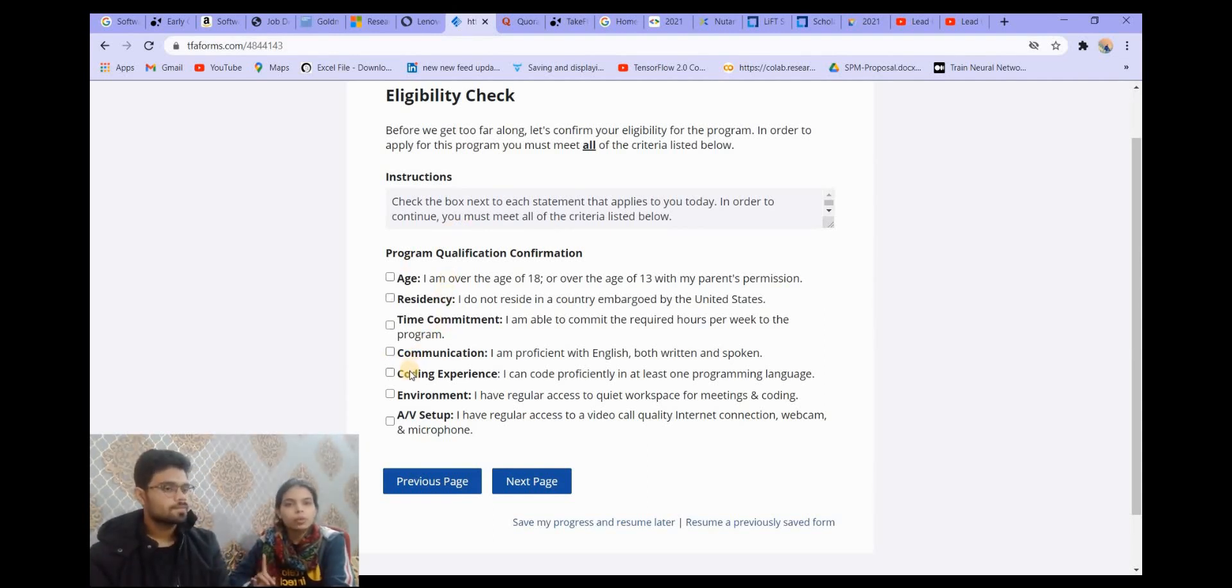
{"action": "mouse_move", "coordinate": [431, 534]}
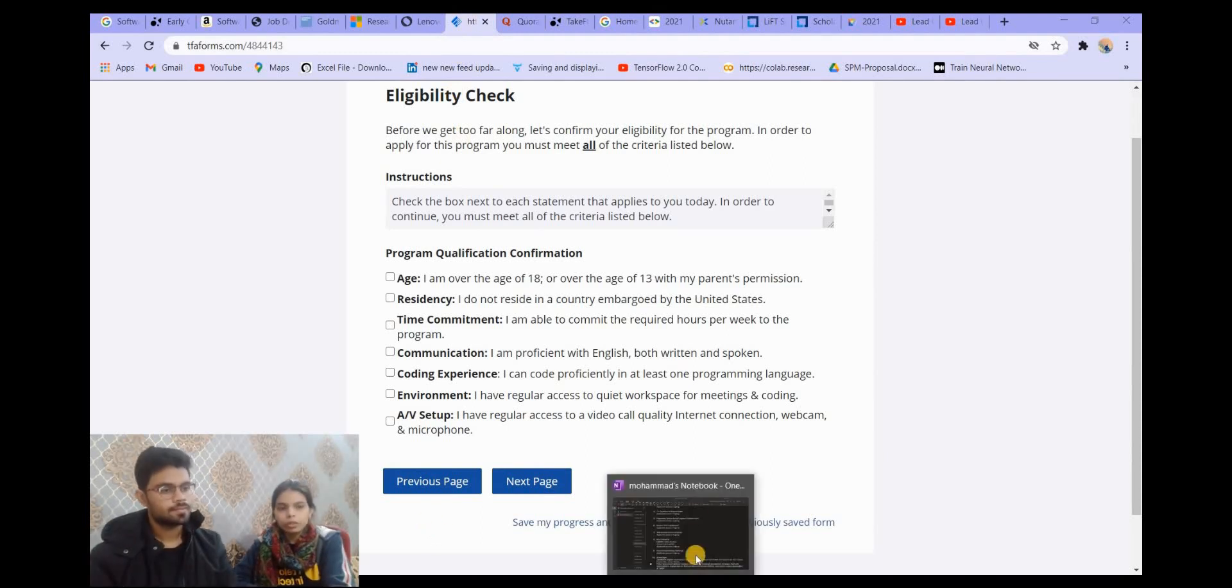
Step: Scroll the Quora Programming Challenge page through About the Challenge, Divisions and Prizes
{"action": "left_click", "coordinate": [680, 485]}
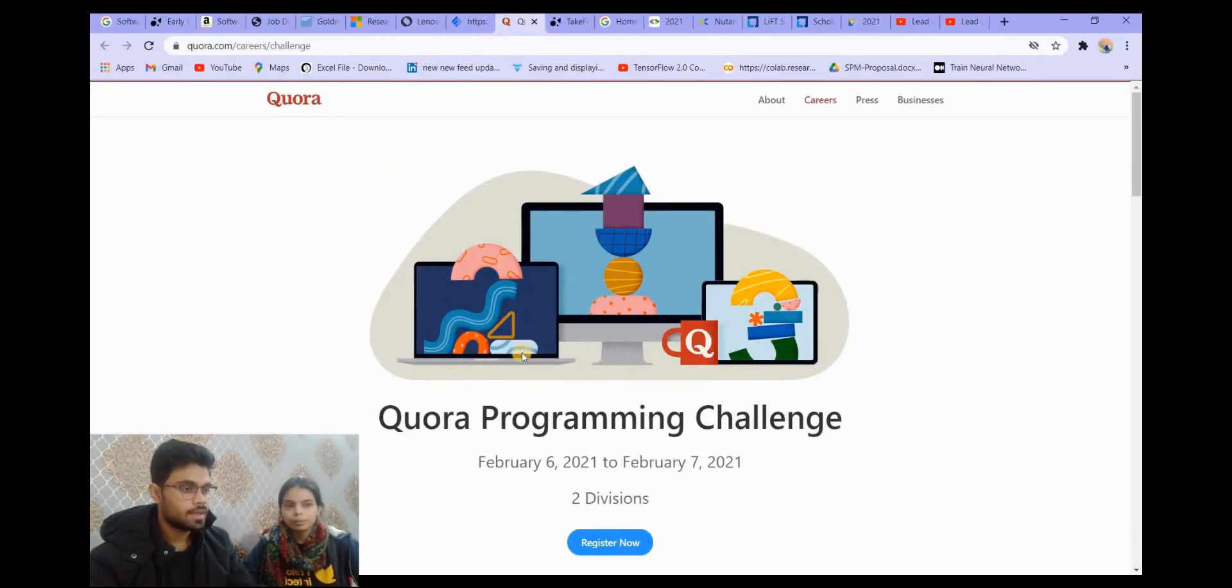
{"action": "scroll", "scroll_direction": "down", "scroll_amount": 3}
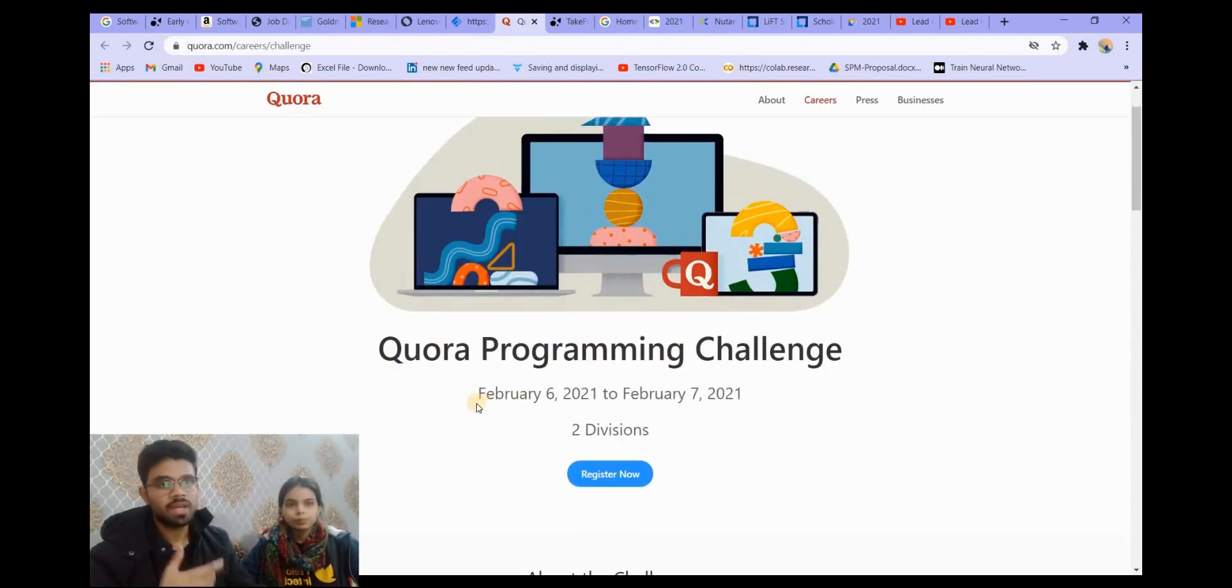
{"action": "scroll", "scroll_direction": "down", "scroll_amount": 3}
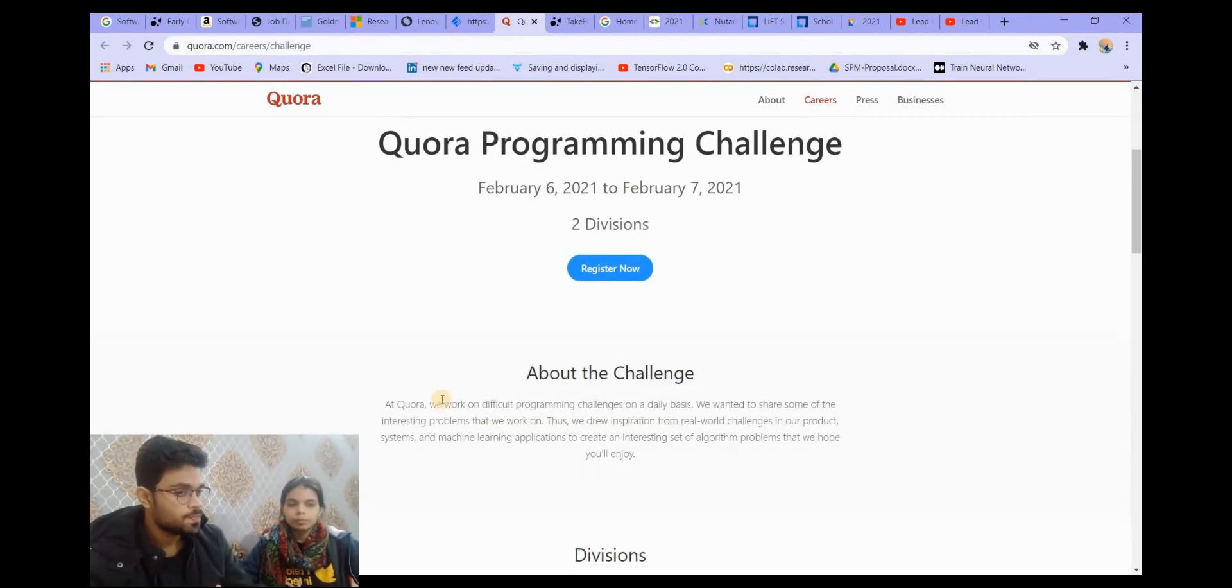
{"action": "scroll", "scroll_direction": "down", "scroll_amount": 3}
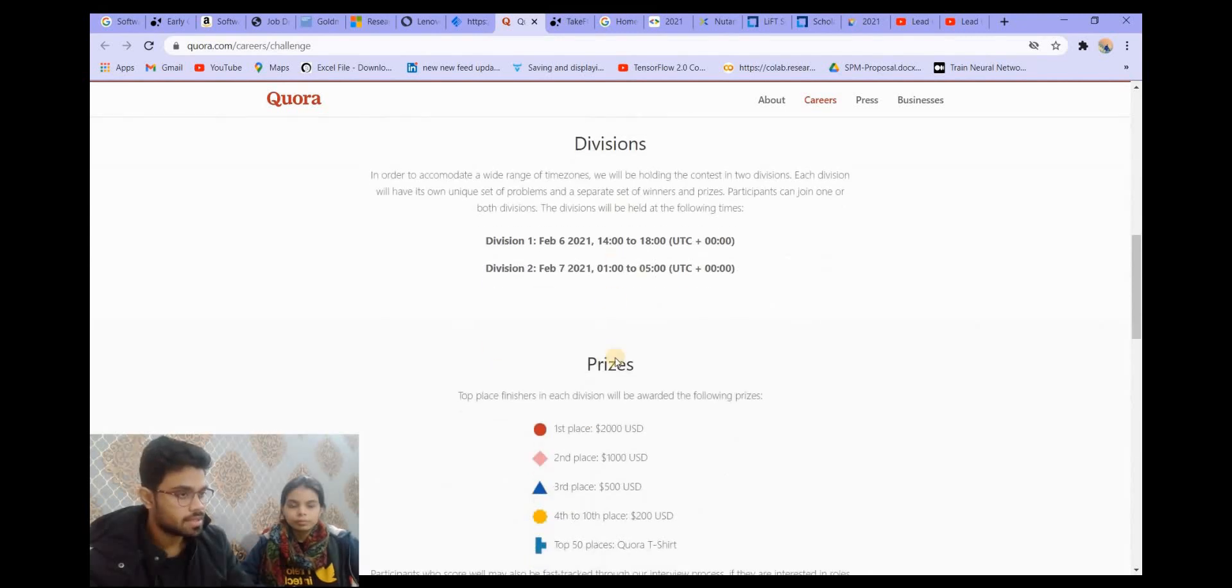
{"action": "scroll", "scroll_direction": "down", "scroll_amount": 3}
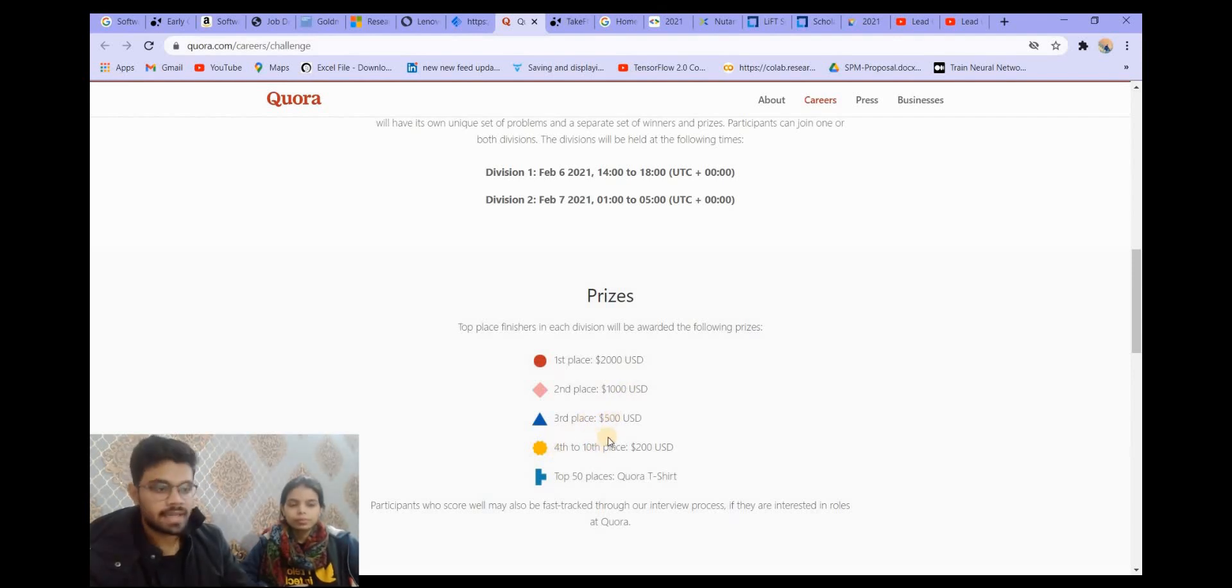
{"action": "mouse_move", "coordinate": [620, 487]}
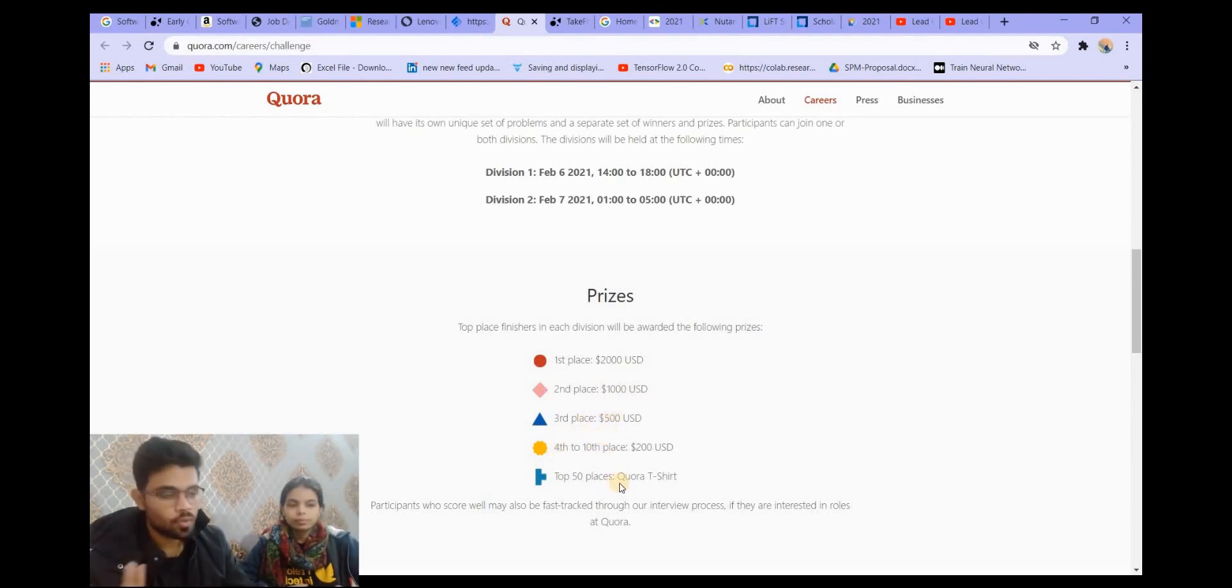
{"action": "scroll", "scroll_direction": "up", "scroll_amount": 3}
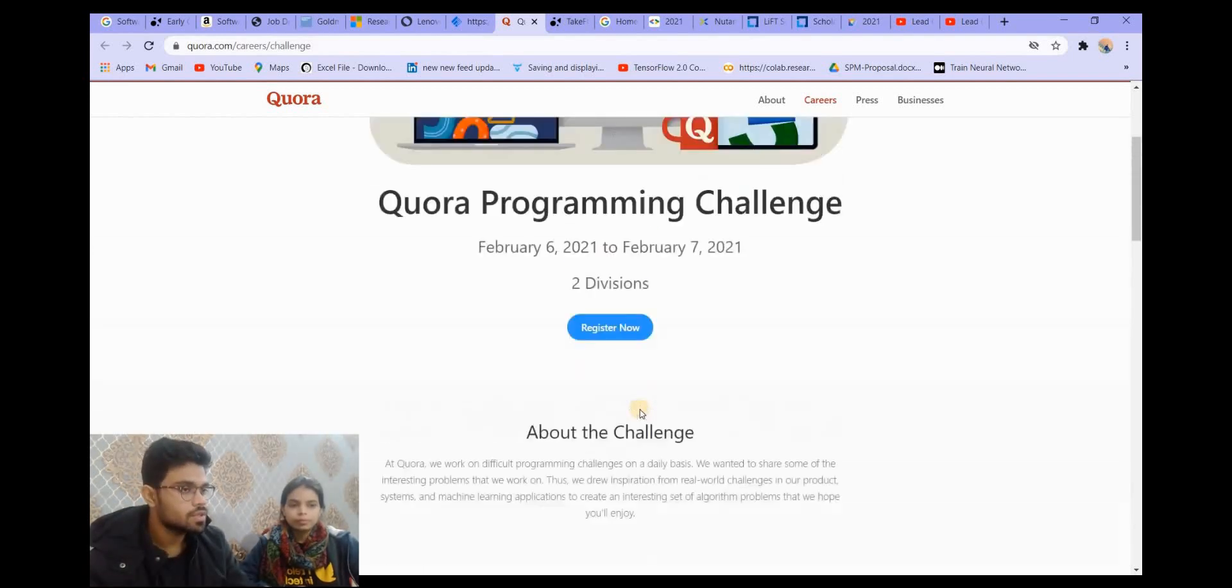
{"action": "scroll", "scroll_direction": "up", "scroll_amount": 3}
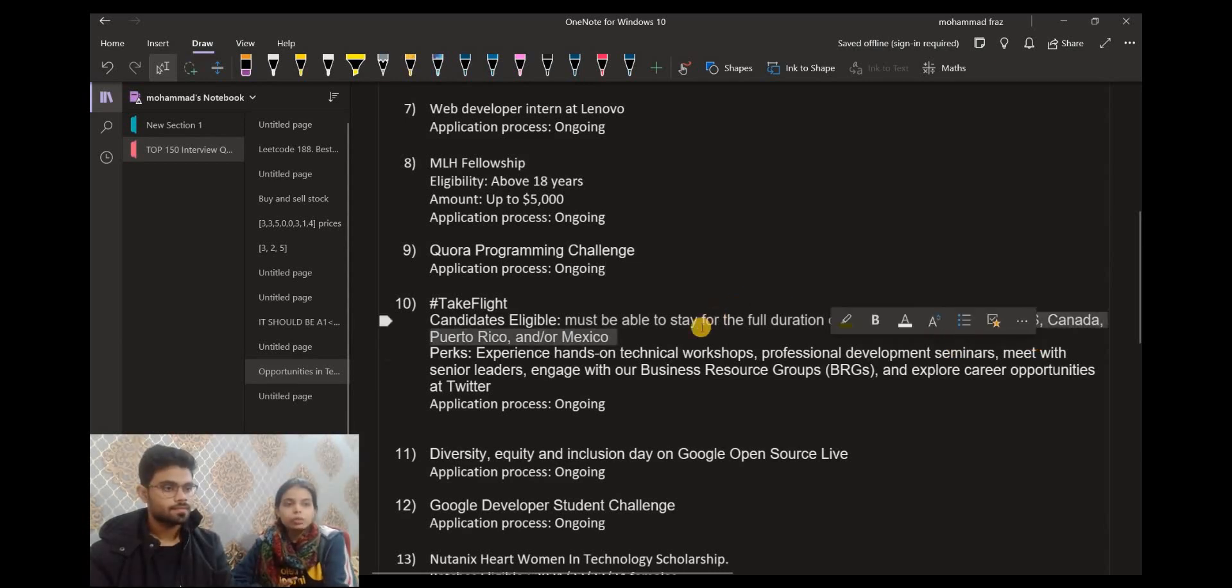
Step: Clear the text selection in OneNote's #TakeFlight entry
{"action": "left_click", "coordinate": [616, 336]}
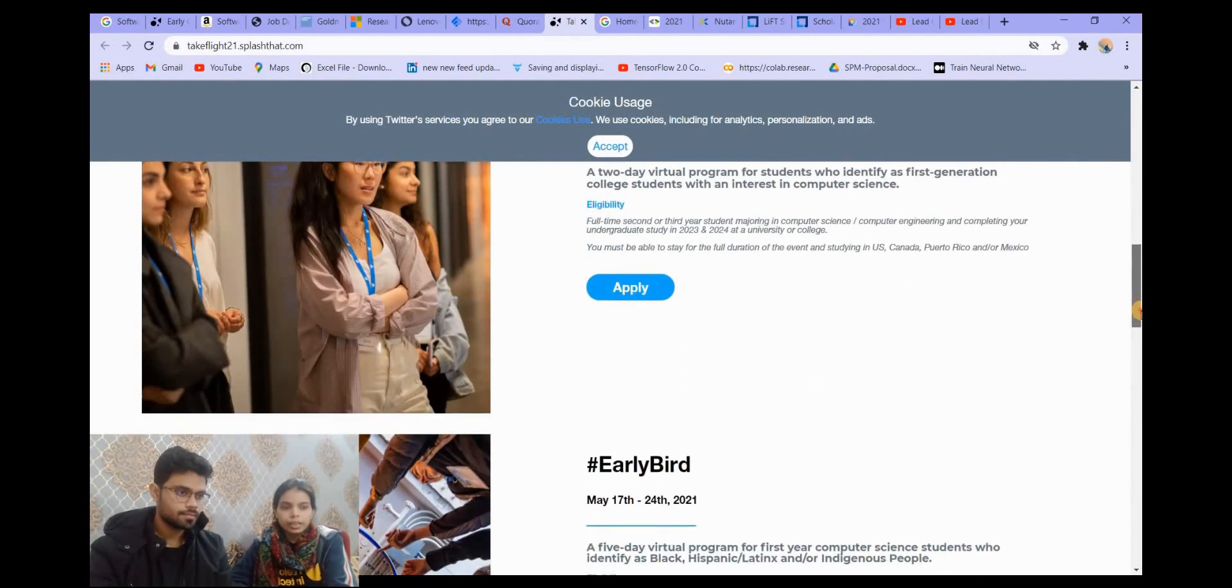
Step: Scroll the TakeFlight programs page down to #EarlyBird
{"action": "scroll", "scroll_direction": "down", "scroll_amount": 3}
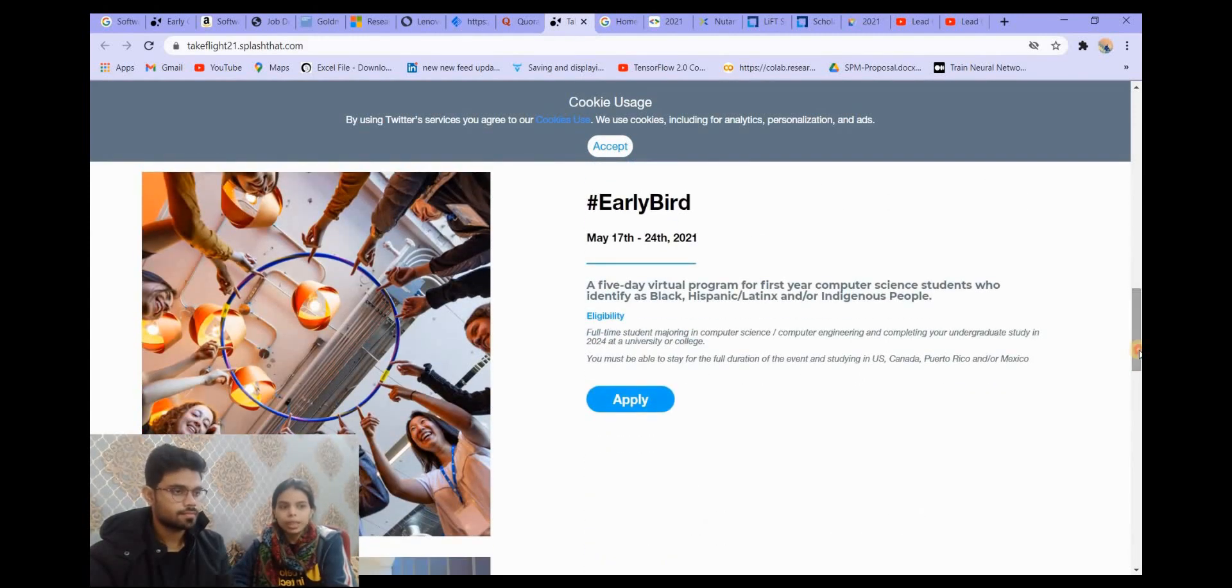
{"action": "scroll", "scroll_direction": "down", "scroll_amount": 3}
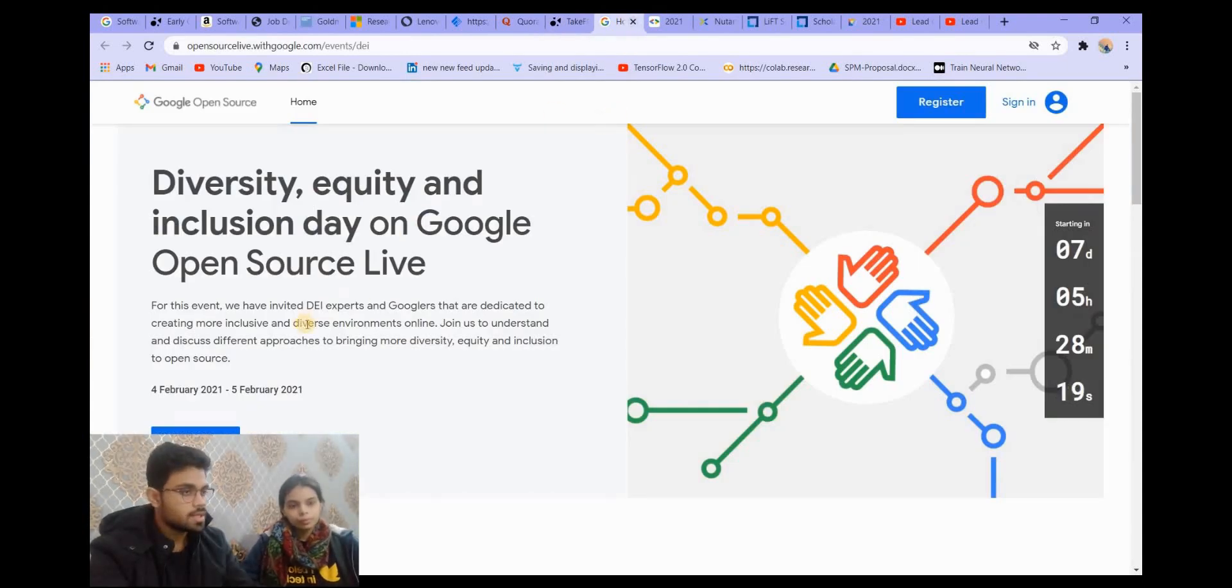
{"action": "scroll", "scroll_direction": "down", "scroll_amount": 3}
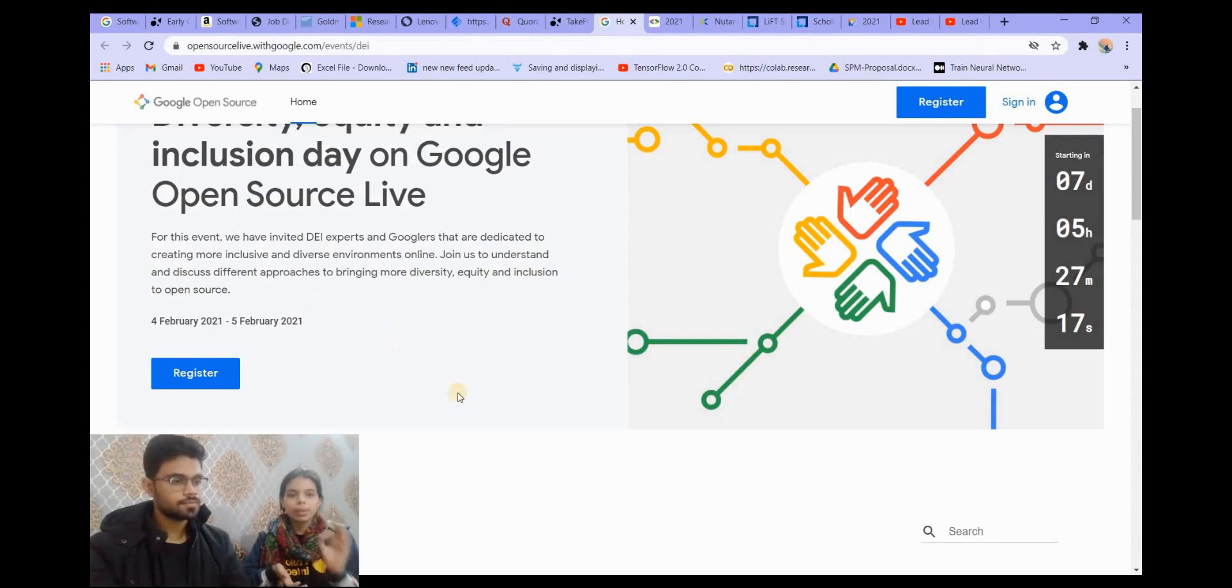
{"action": "left_click", "coordinate": [617, 21]}
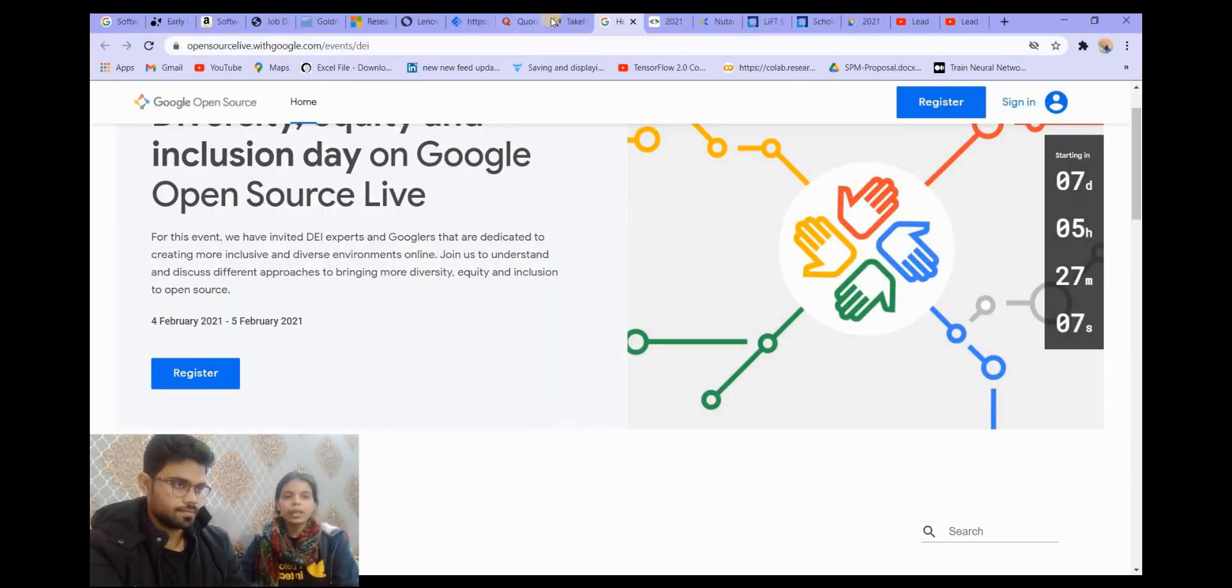
{"action": "left_click", "coordinate": [668, 21]}
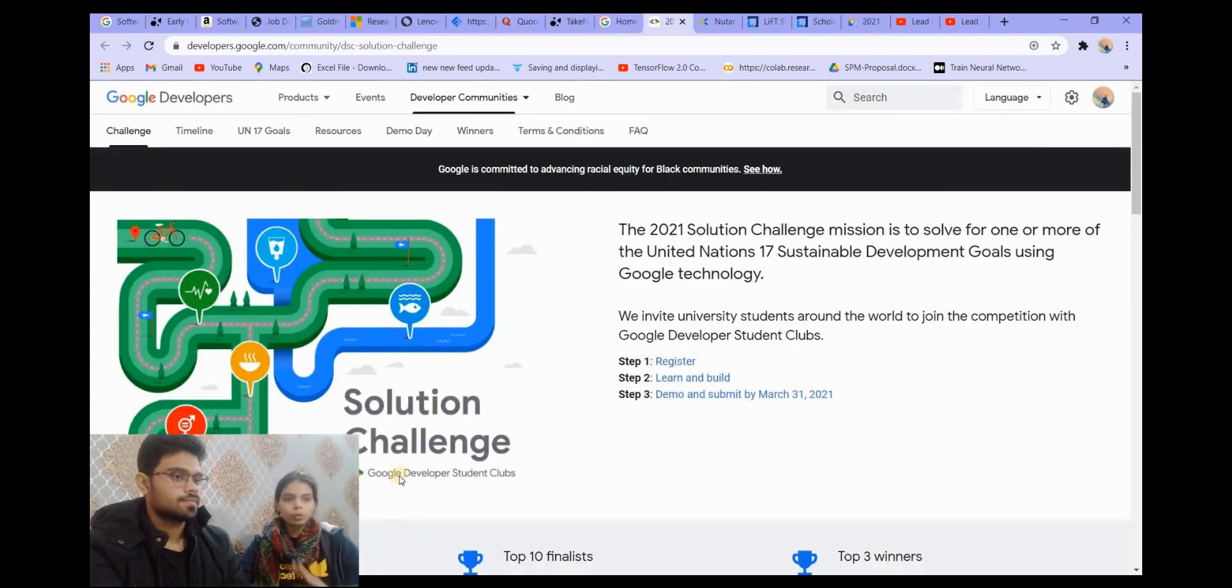
{"action": "scroll", "scroll_direction": "down", "scroll_amount": 3}
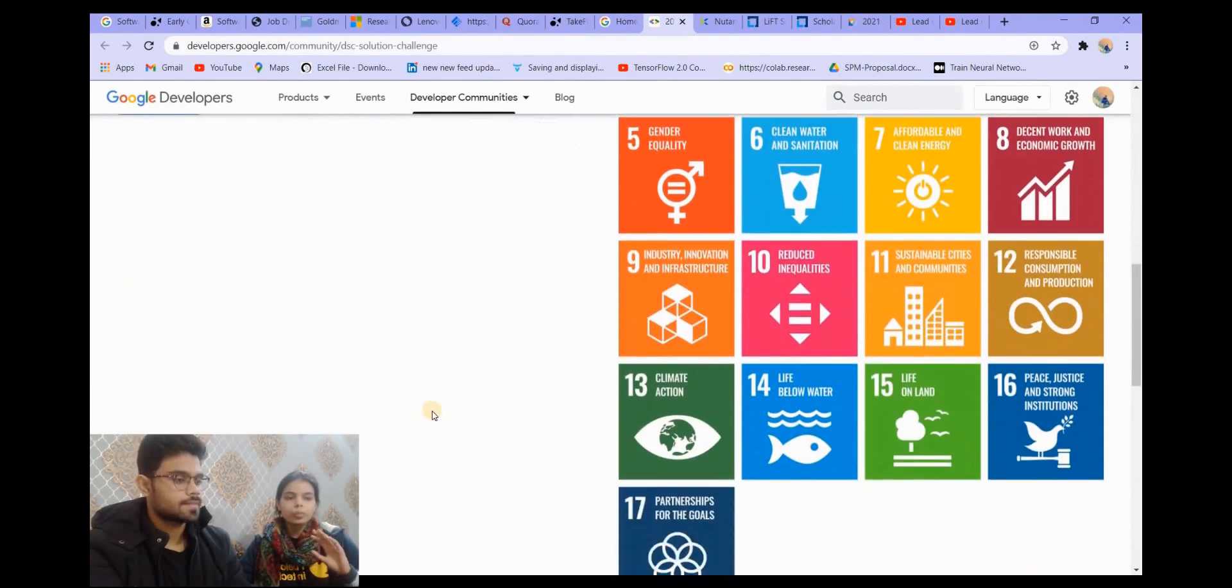
{"action": "scroll", "scroll_direction": "down", "scroll_amount": 3}
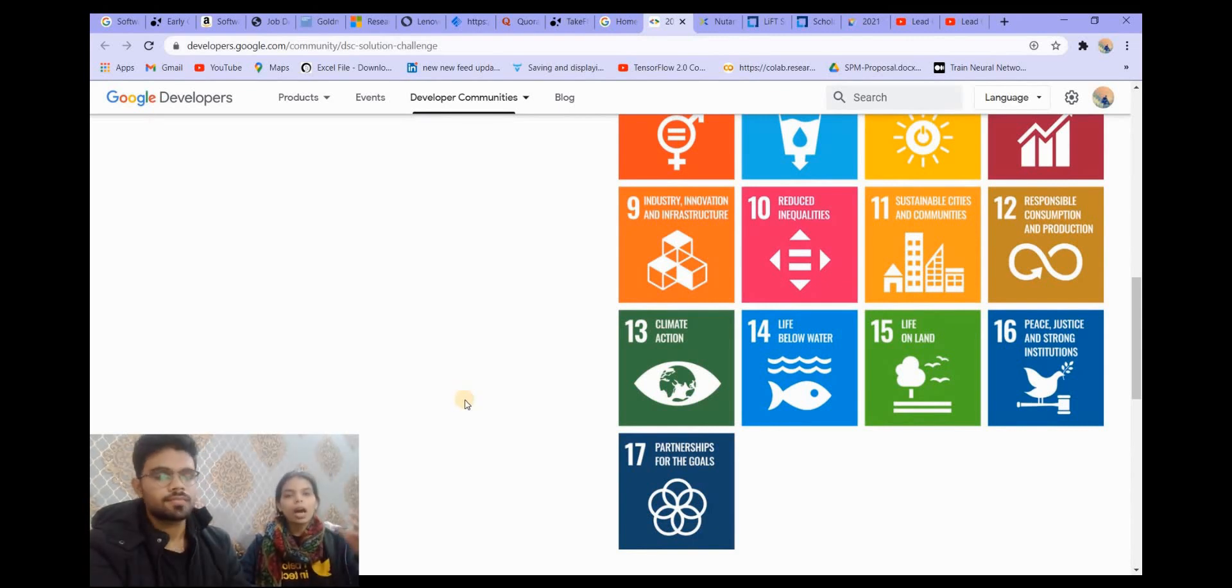
{"action": "mouse_move", "coordinate": [458, 394]}
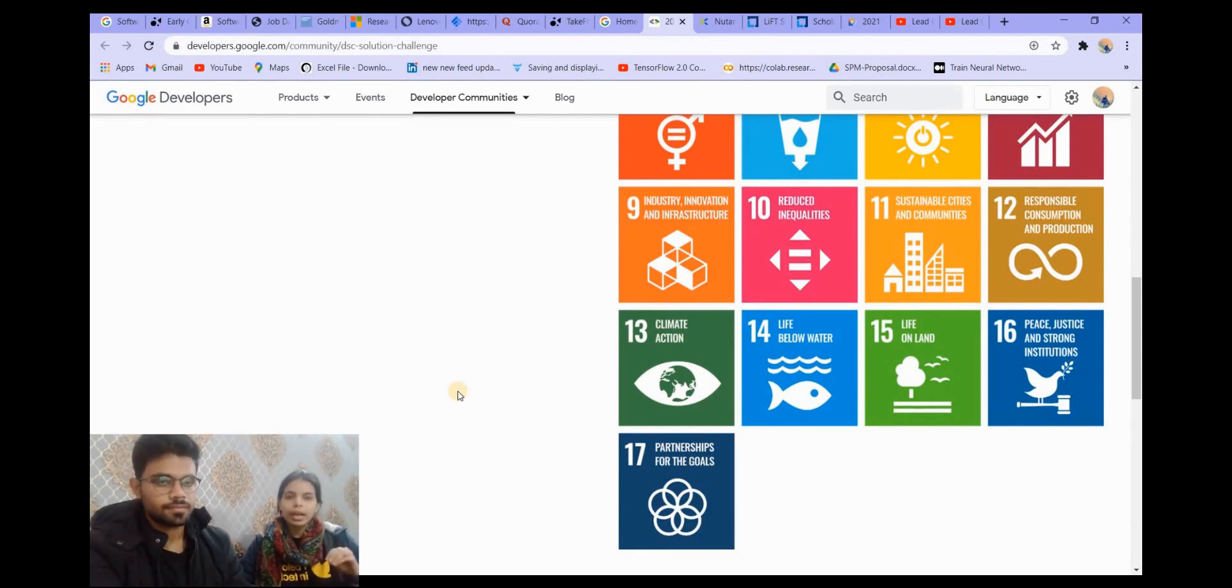
{"action": "mouse_move", "coordinate": [451, 391]}
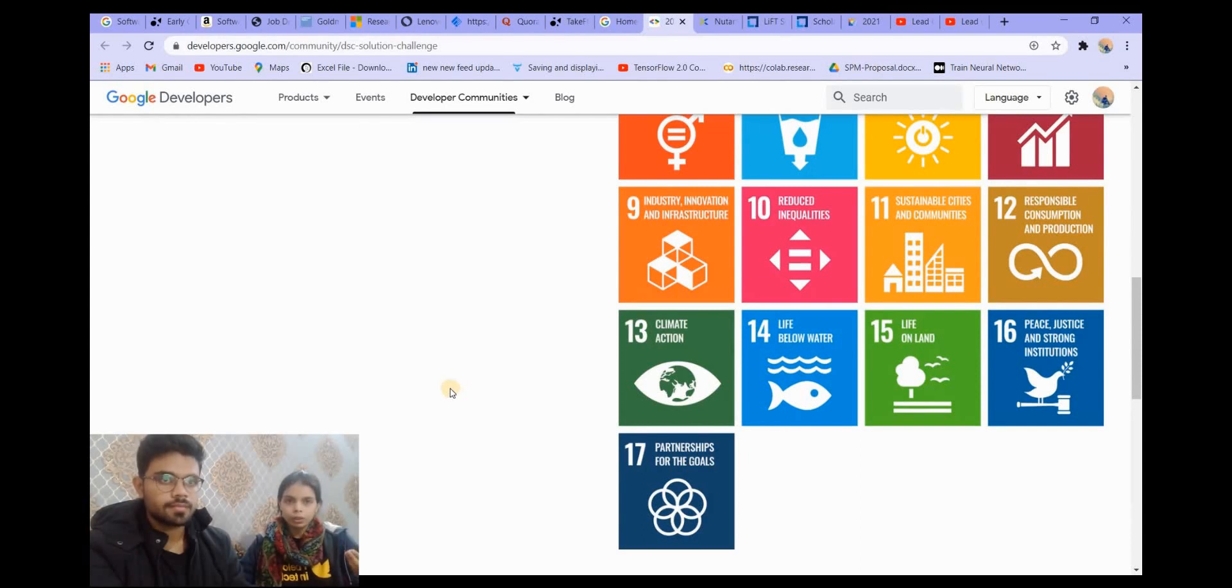
{"action": "mouse_move", "coordinate": [483, 444]}
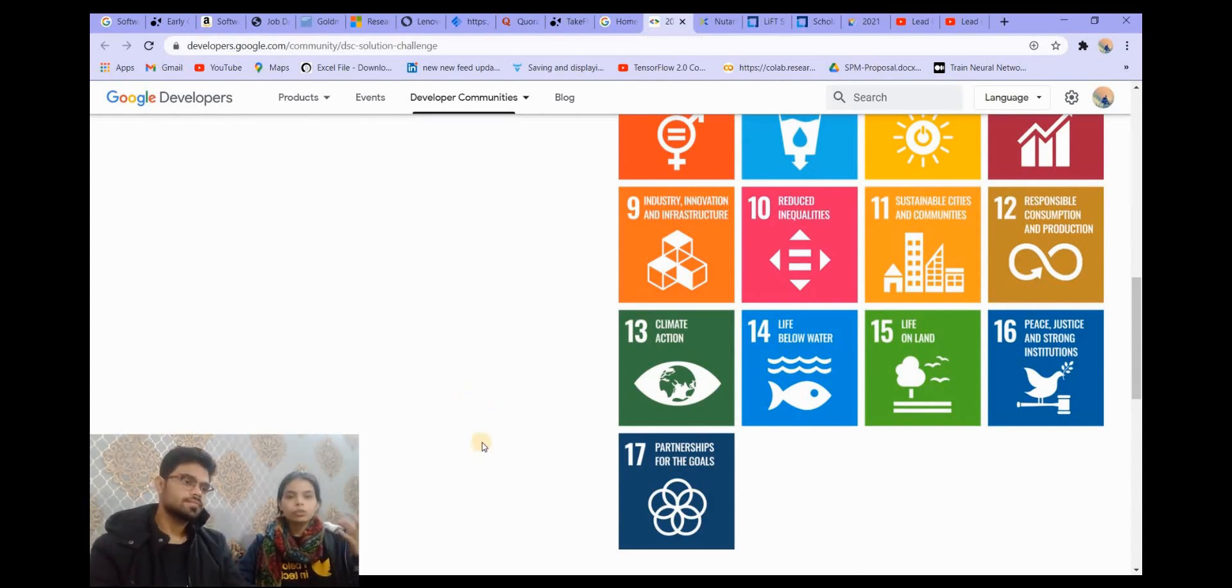
{"action": "scroll", "scroll_direction": "up", "scroll_amount": 3}
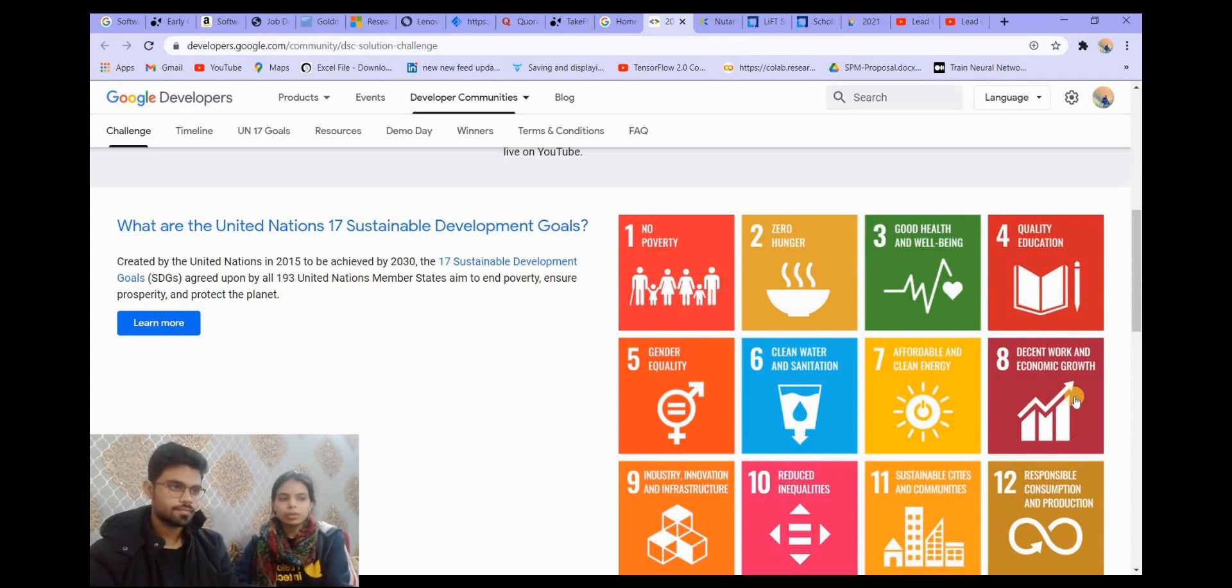
{"action": "scroll", "scroll_direction": "up", "scroll_amount": 3}
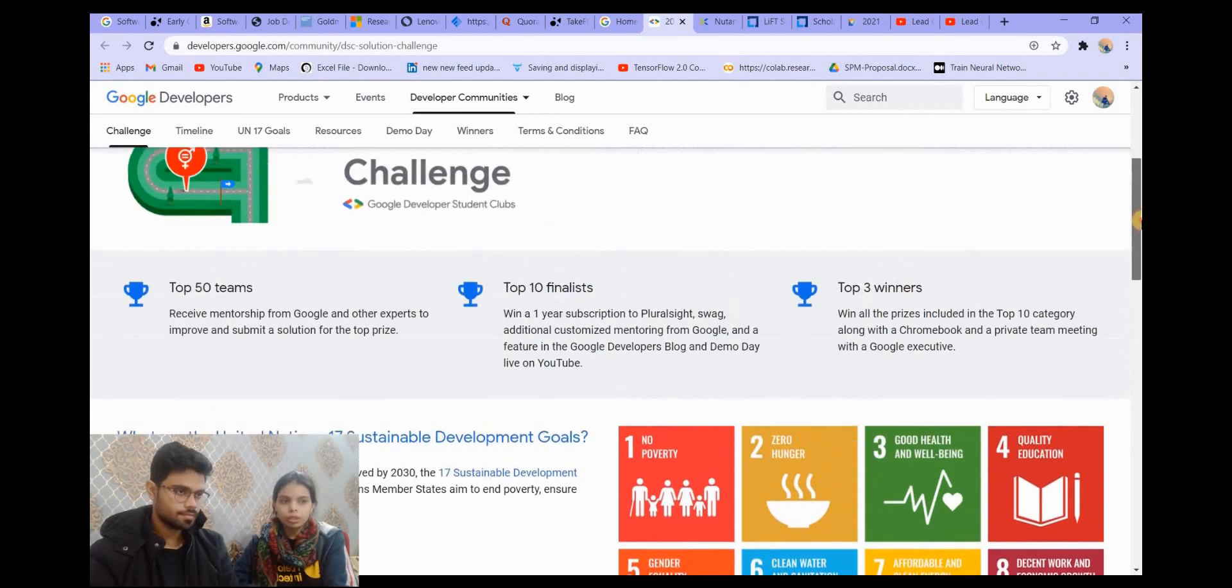
{"action": "scroll", "scroll_direction": "down", "scroll_amount": 3}
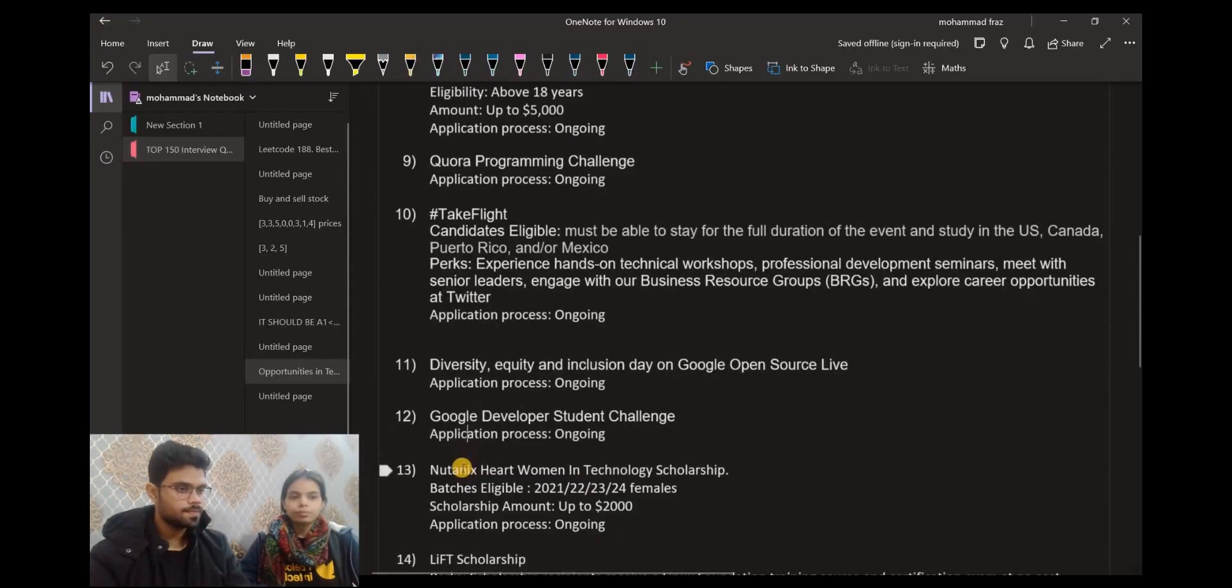
{"action": "scroll", "scroll_direction": "down", "scroll_amount": 3}
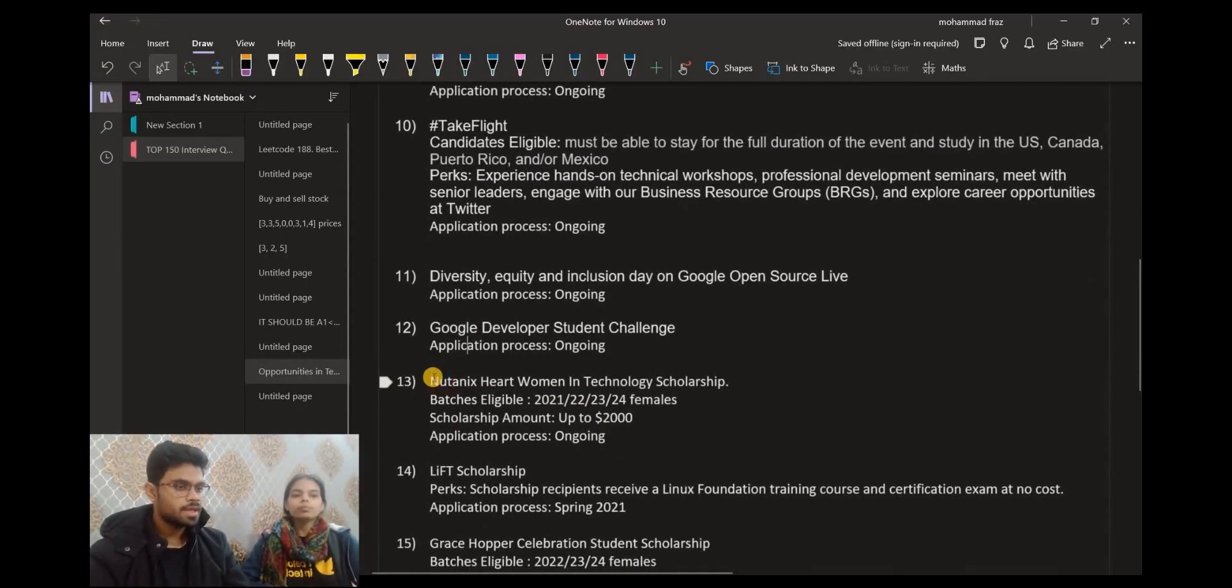
{"action": "left_click_drag", "start_coordinate": [430, 381], "coordinate": [728, 381]}
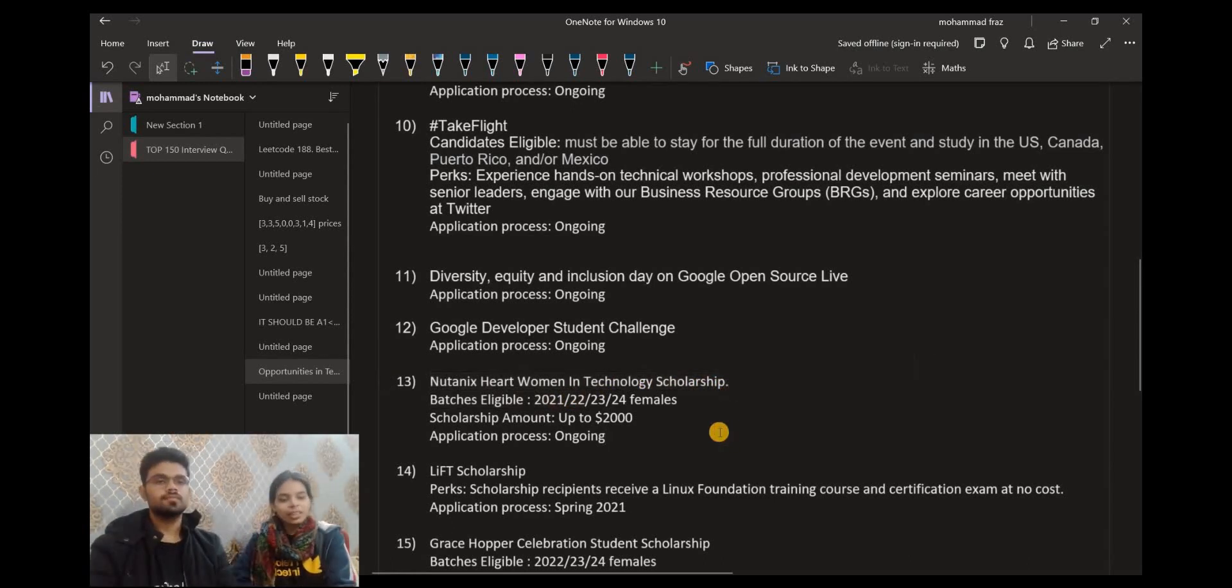
{"action": "mouse_move", "coordinate": [601, 406]}
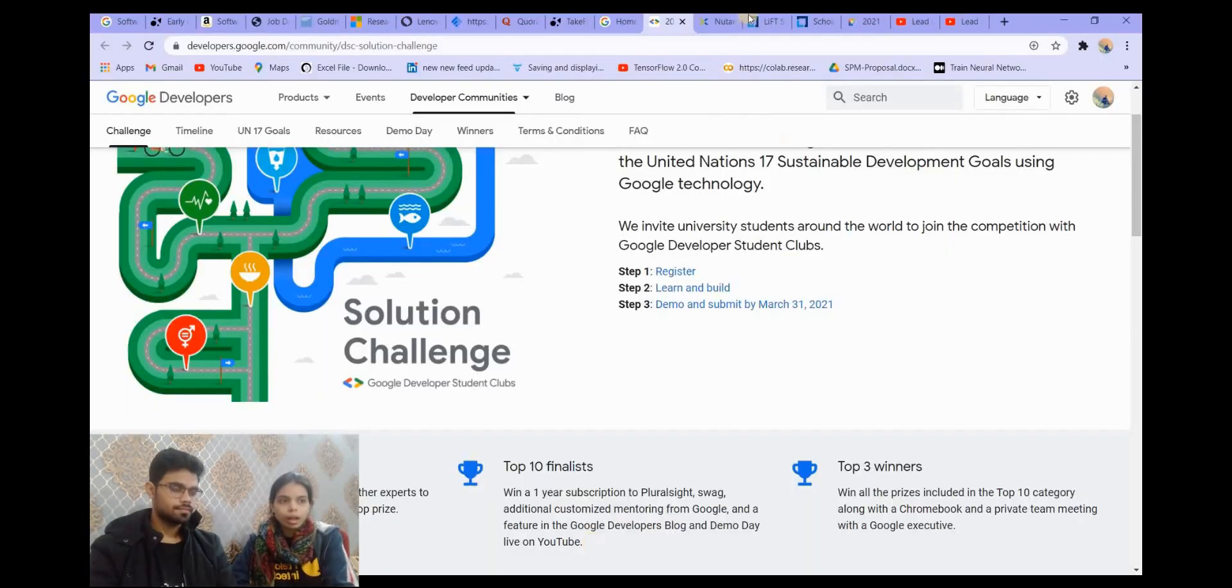
Step: Review the Nutanix scholarships page's About, Eligibility and Timeline sections
{"action": "left_click", "coordinate": [715, 21]}
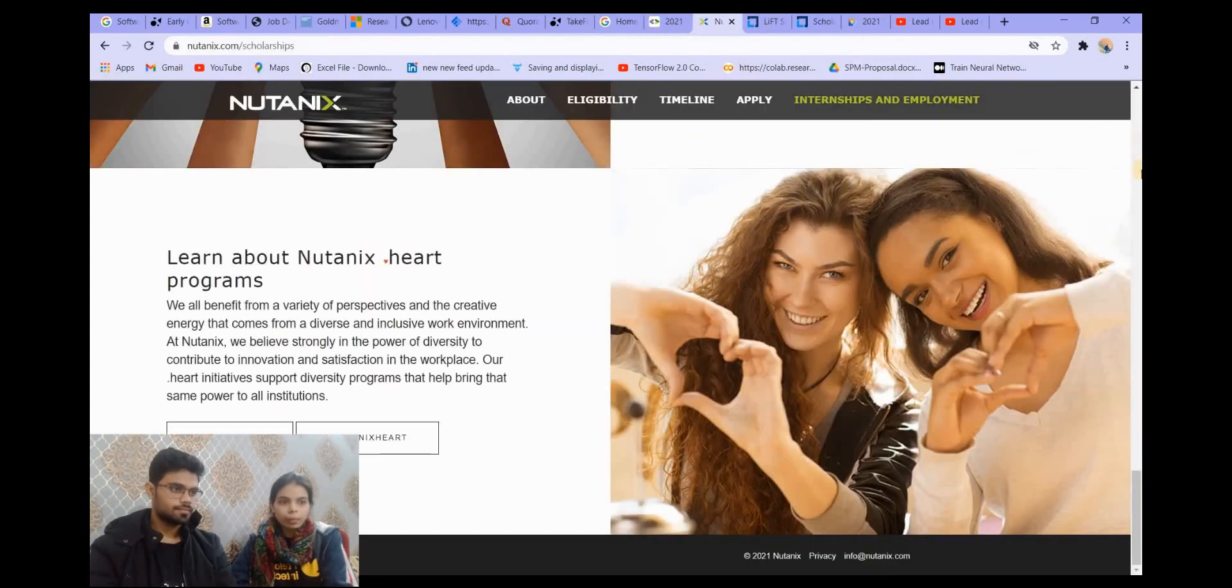
{"action": "scroll", "scroll_direction": "down", "scroll_amount": 3}
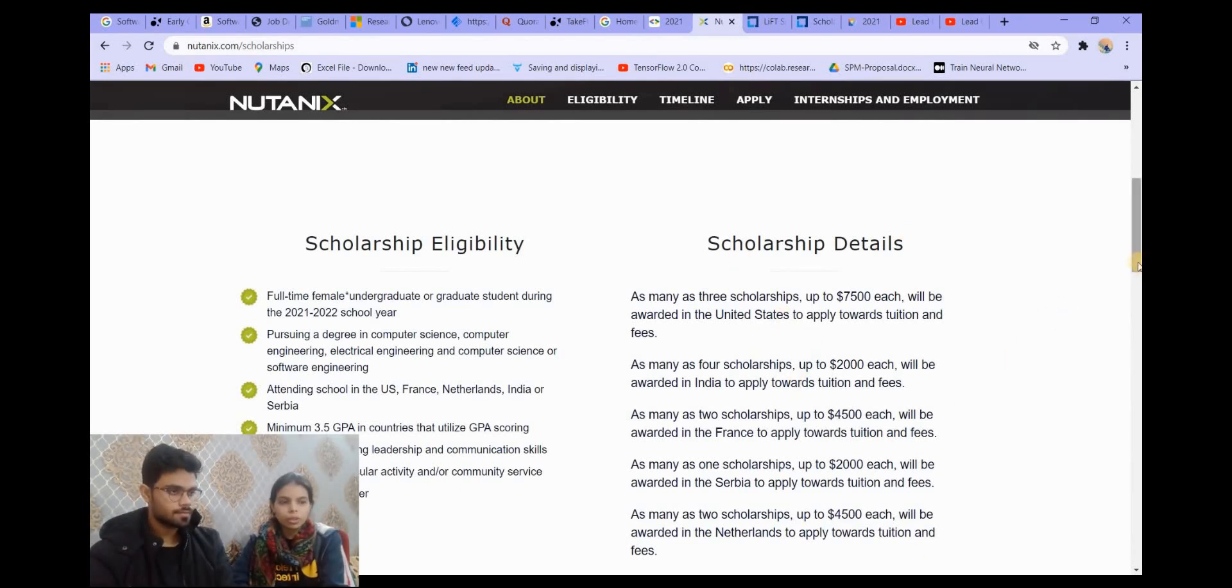
{"action": "scroll", "scroll_direction": "up", "scroll_amount": 3}
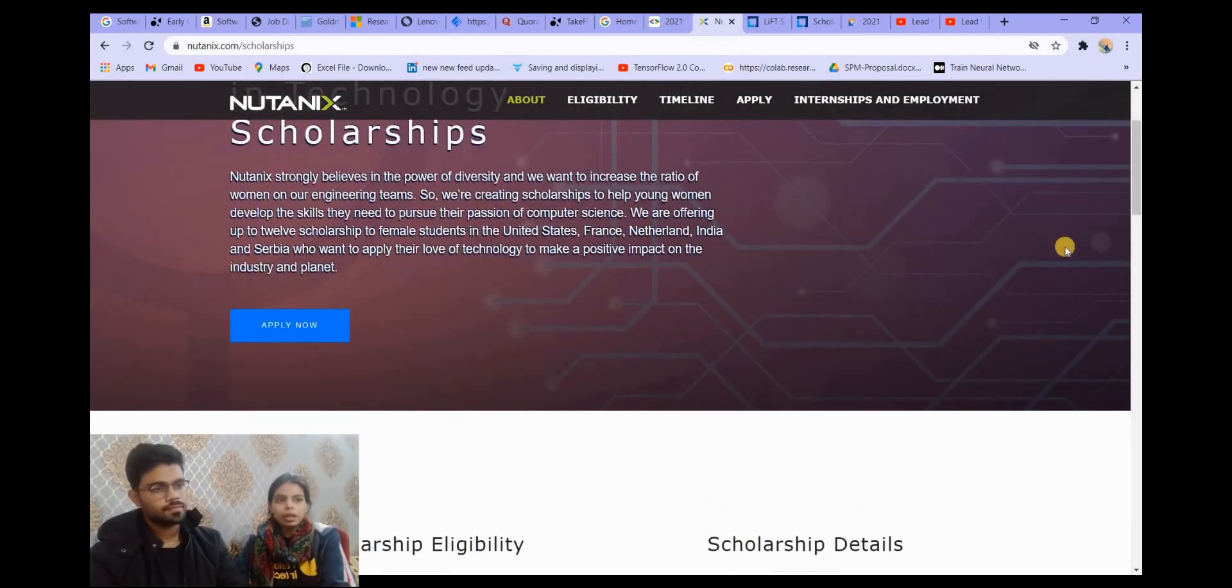
{"action": "scroll", "scroll_direction": "down", "scroll_amount": 3}
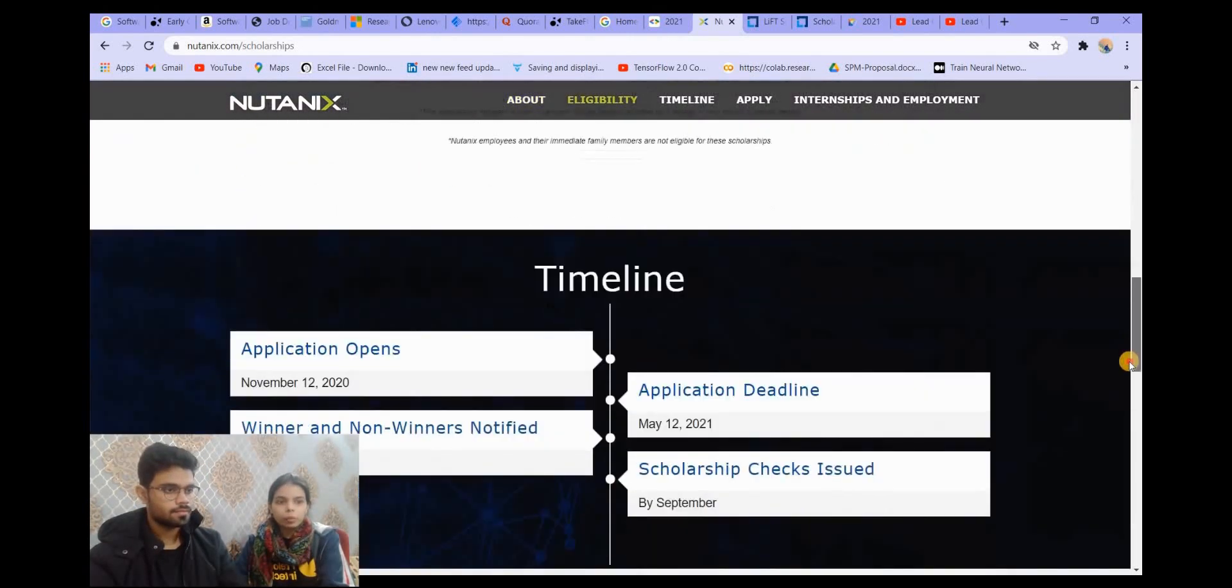
{"action": "scroll", "scroll_direction": "down", "scroll_amount": 3}
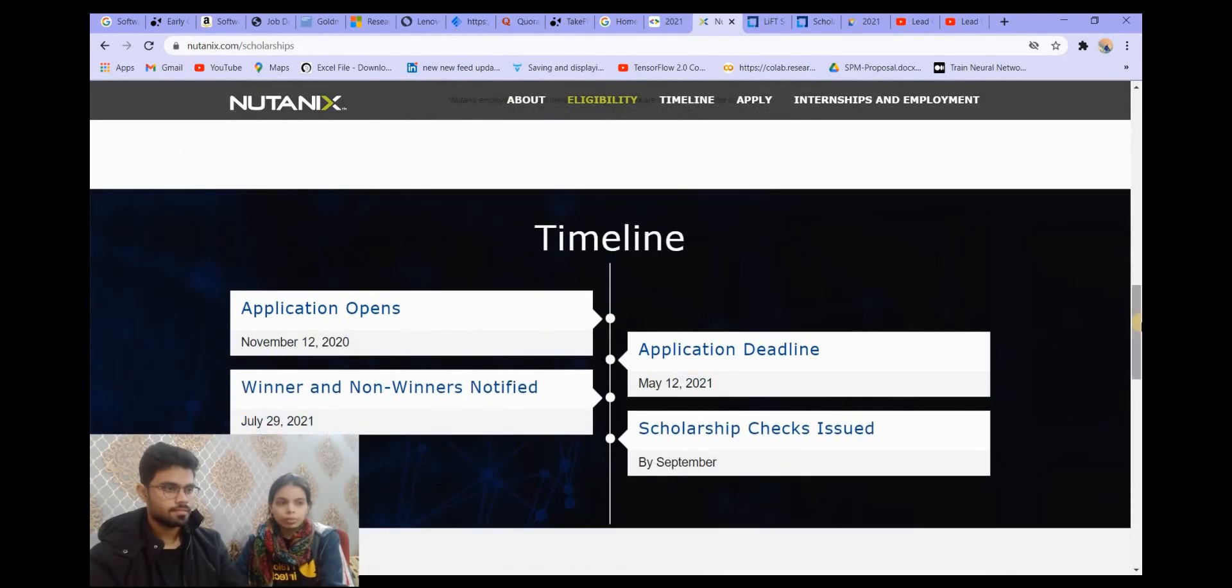
{"action": "scroll", "scroll_direction": "down", "scroll_amount": 3}
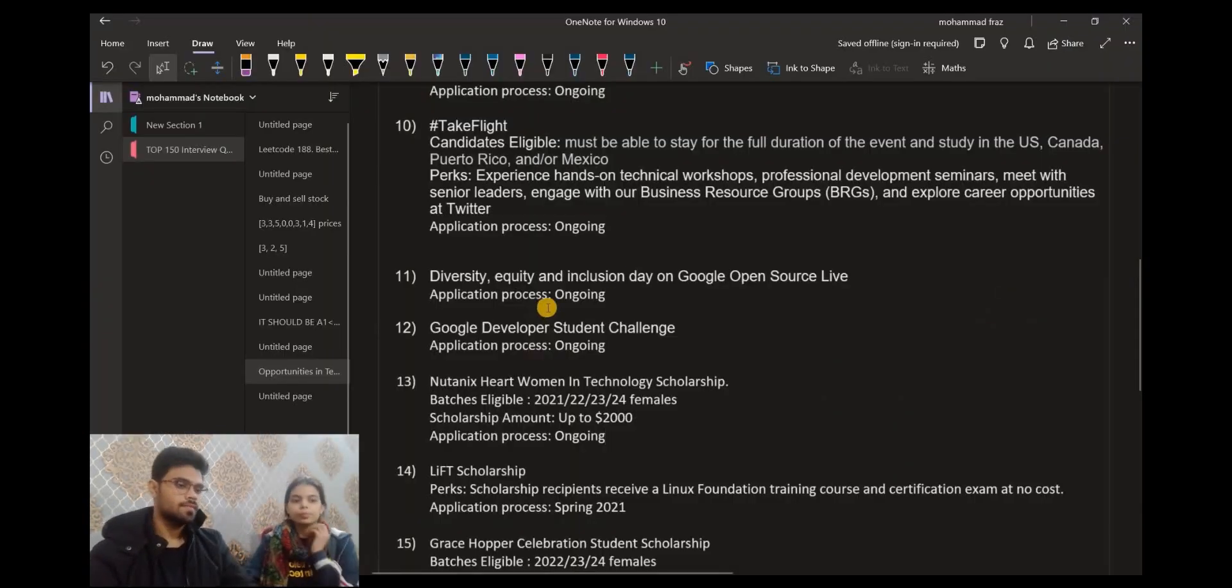
{"action": "scroll", "scroll_direction": "down", "scroll_amount": 3}
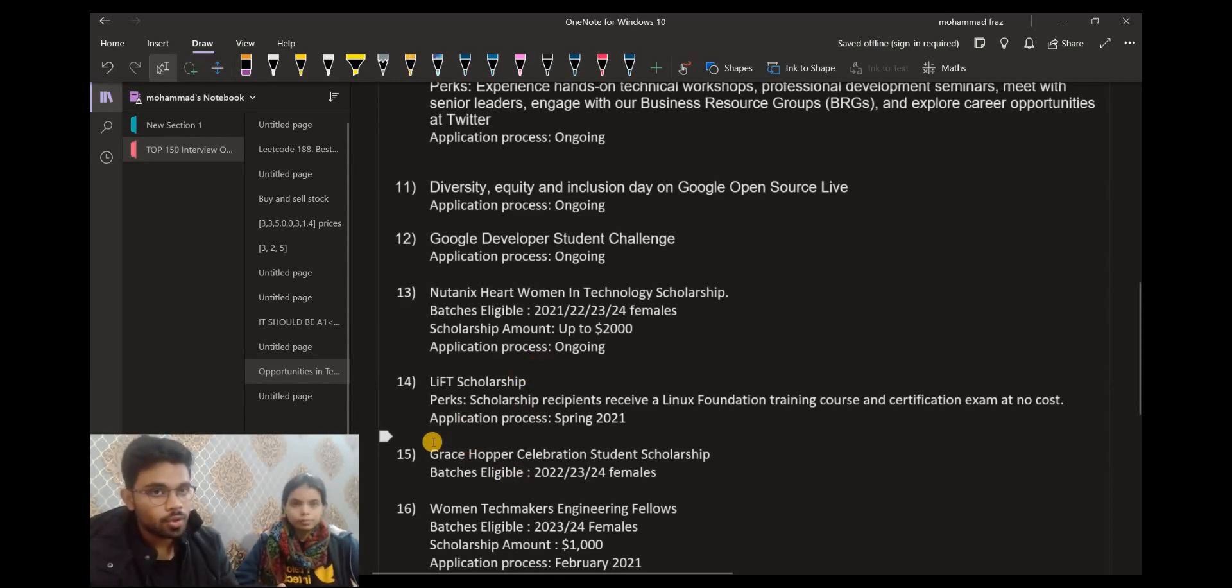
{"action": "mouse_move", "coordinate": [591, 430]}
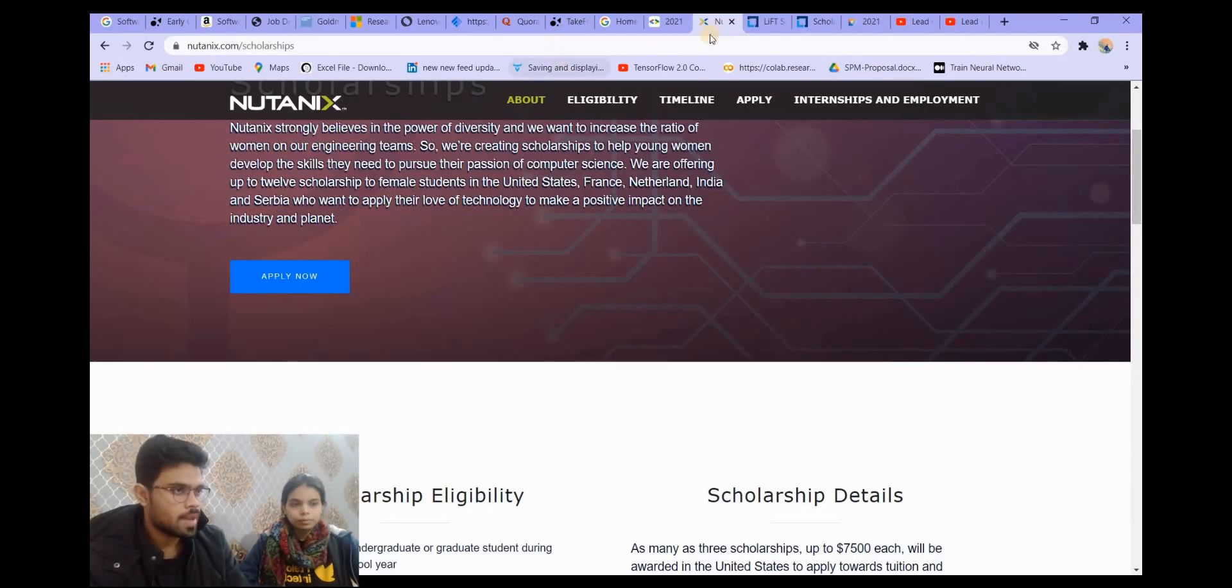
Step: Switch to the Linux Foundation LiFT Scholarships tab
{"action": "left_click", "coordinate": [764, 21]}
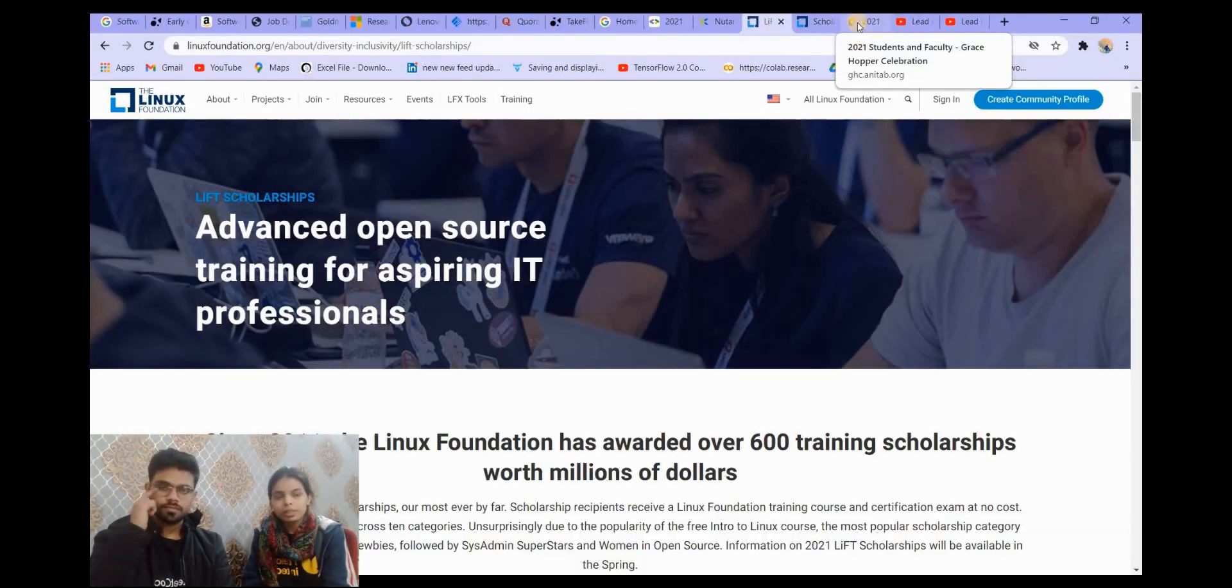
Step: Scroll the Grace Hopper 2021 Students and Faculty page through eligibility to Scholarships
{"action": "left_click", "coordinate": [864, 21]}
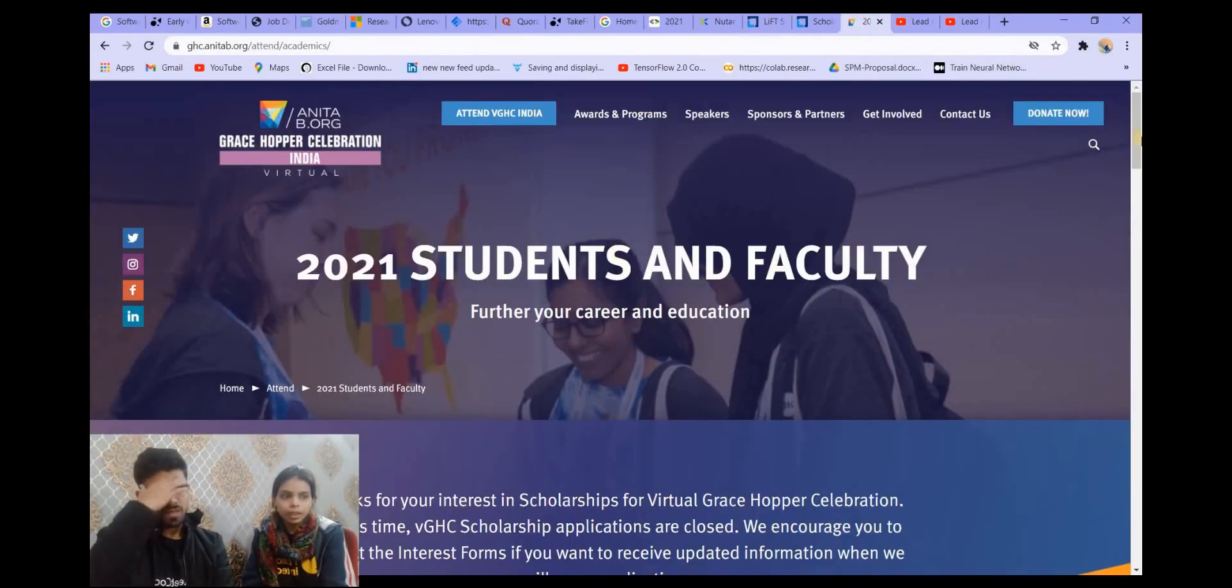
{"action": "scroll", "scroll_direction": "down", "scroll_amount": 3}
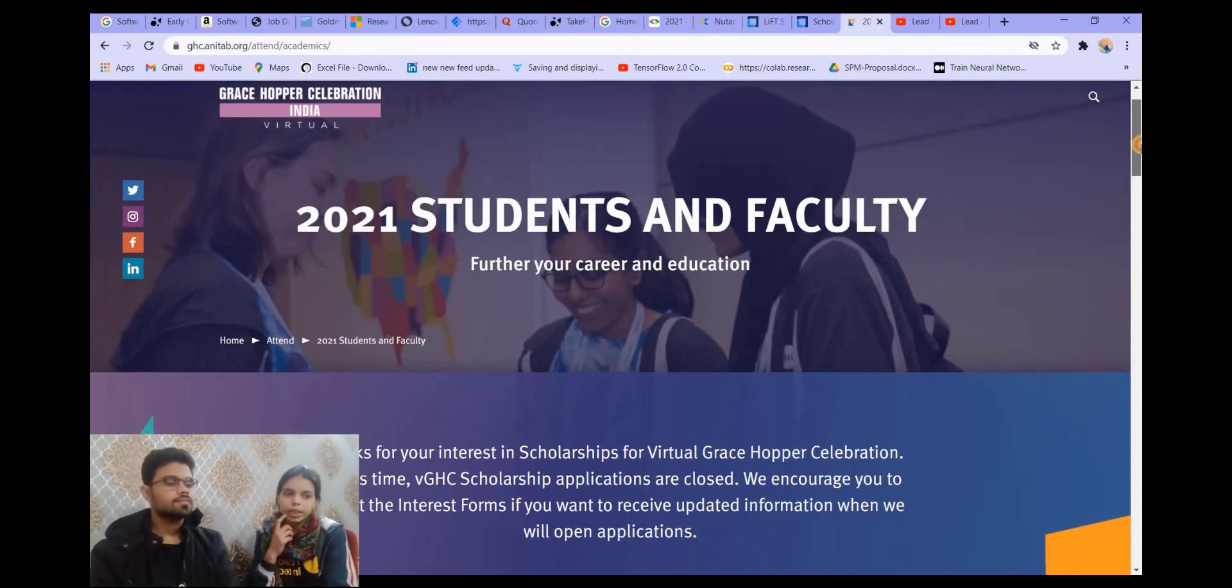
{"action": "scroll", "scroll_direction": "down", "scroll_amount": 3}
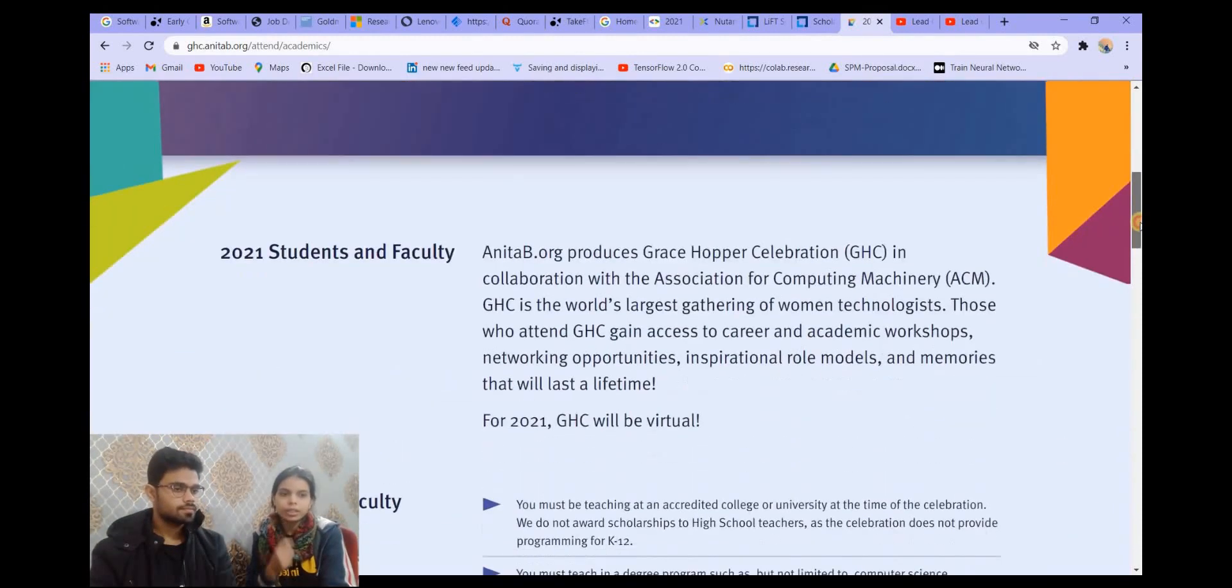
{"action": "scroll", "scroll_direction": "down", "scroll_amount": 3}
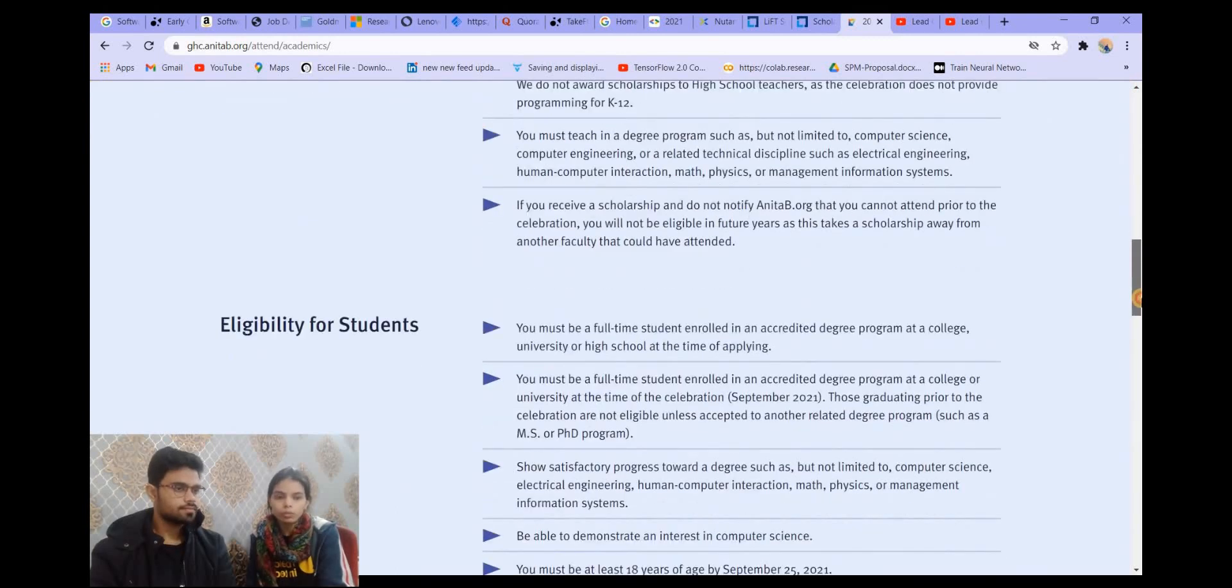
{"action": "scroll", "scroll_direction": "down", "scroll_amount": 3}
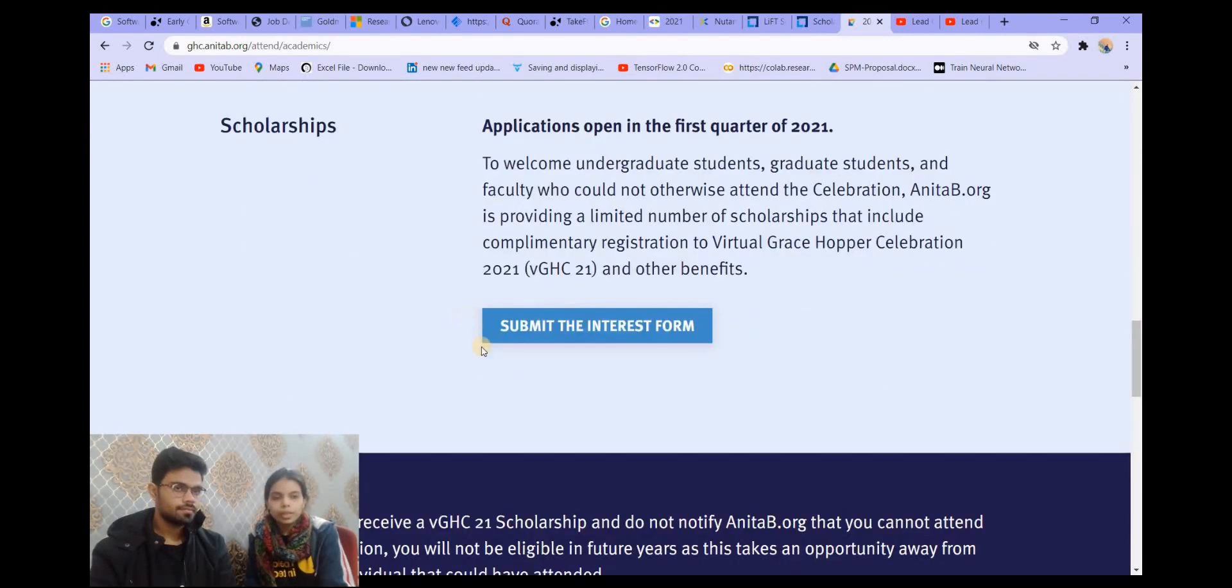
{"action": "mouse_move", "coordinate": [658, 377]}
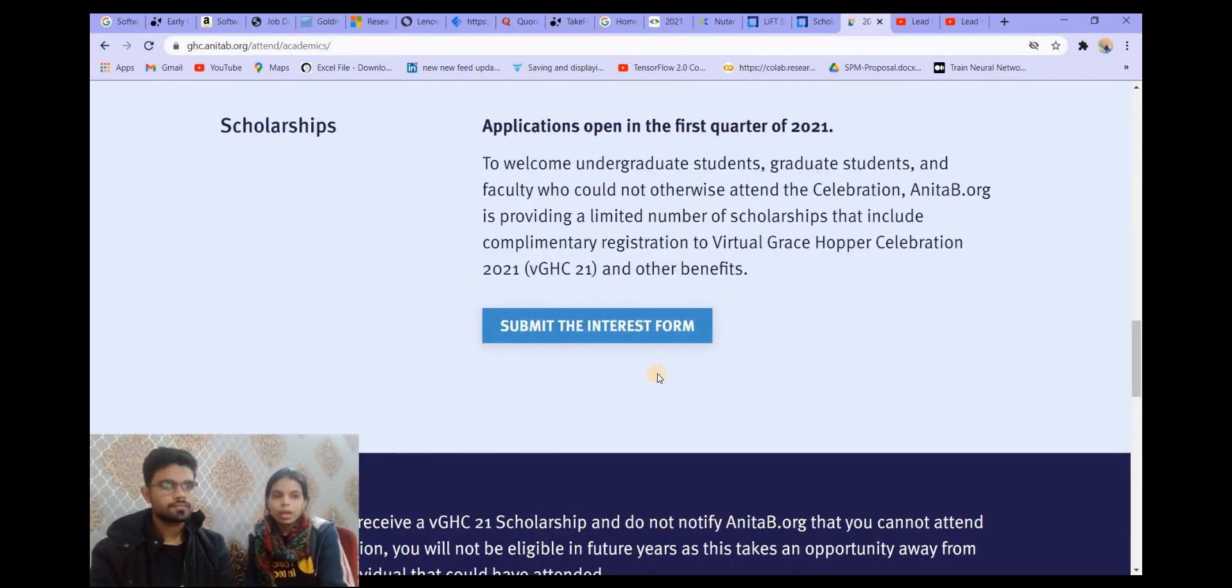
{"action": "mouse_move", "coordinate": [1075, 306]}
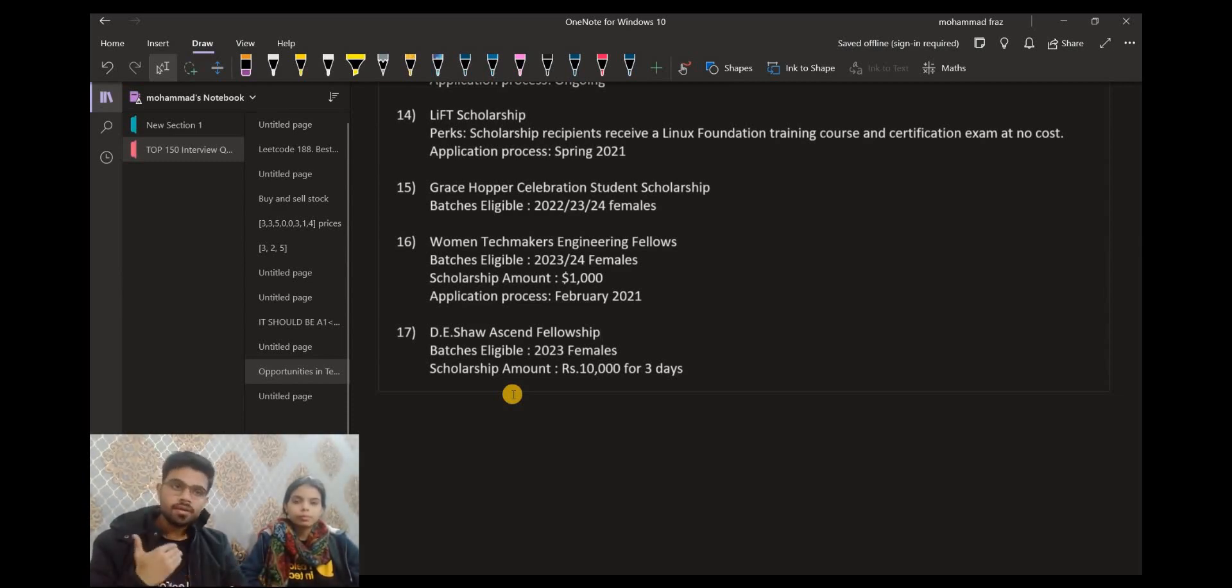
{"action": "left_click", "coordinate": [600, 332]}
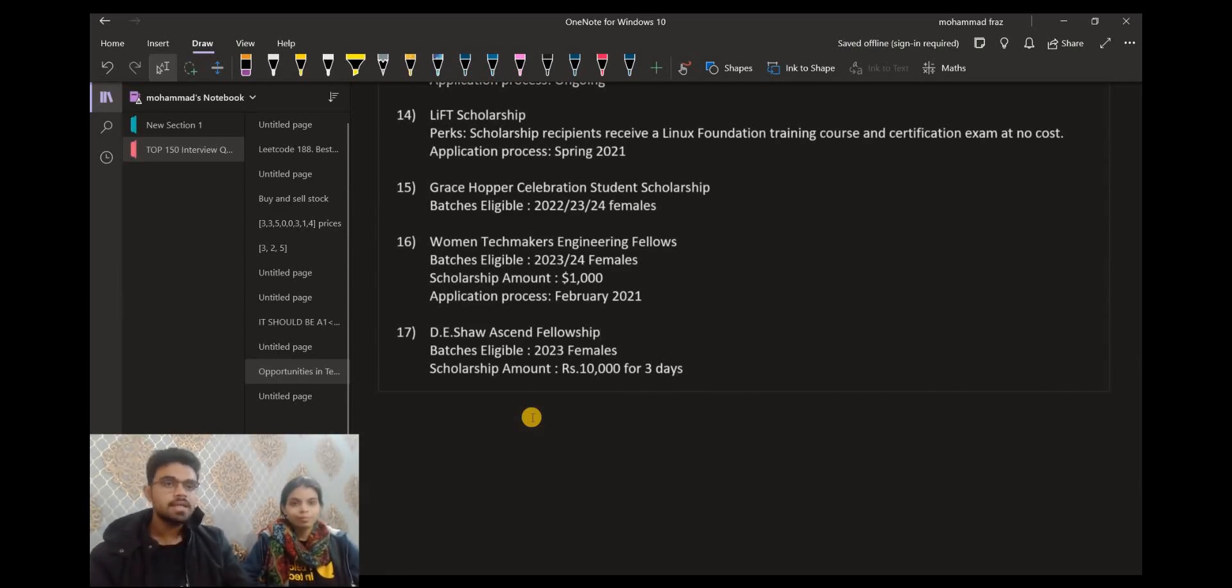
{"action": "left_click", "coordinate": [601, 332]}
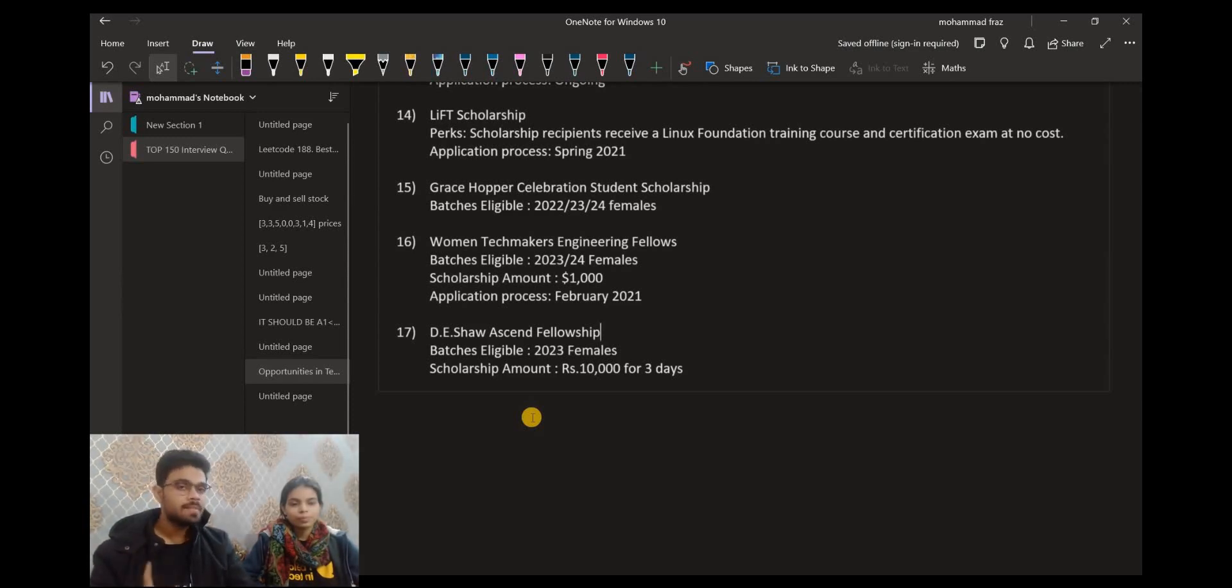